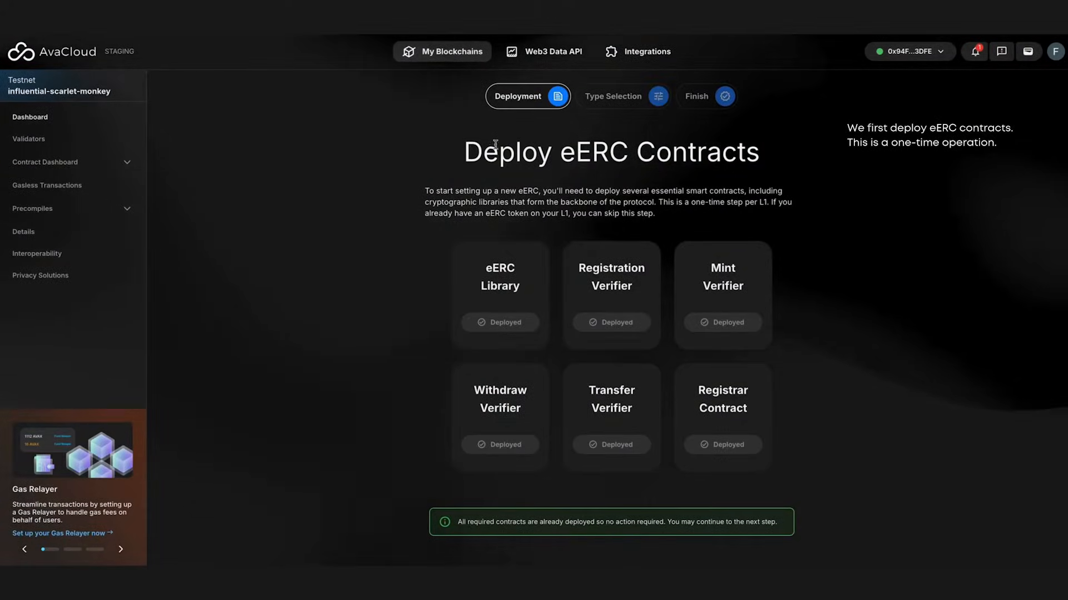
pyautogui.moveTo(673, 200)
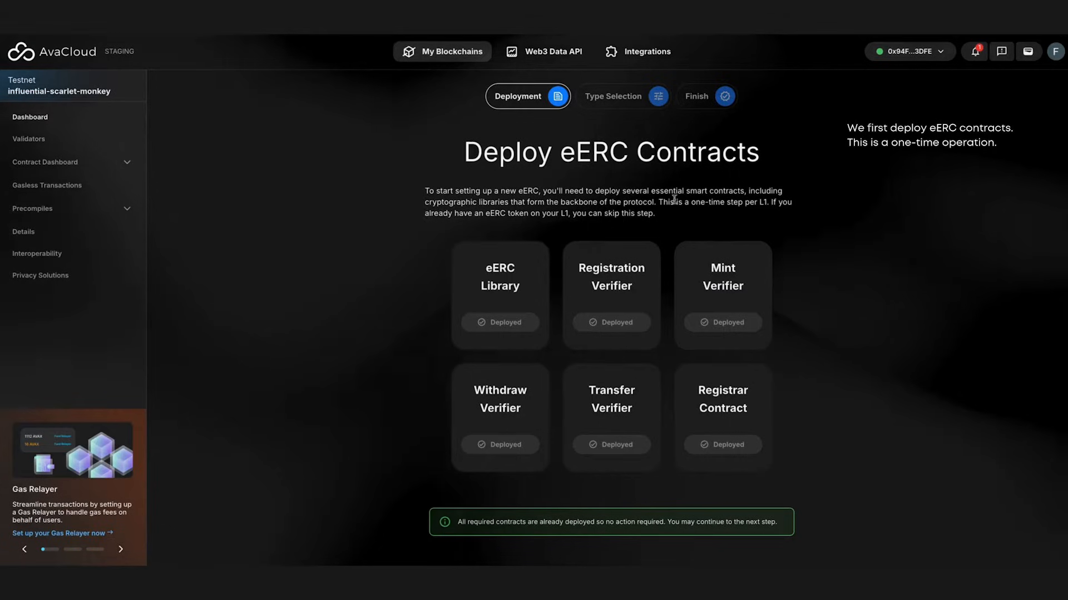
# - Advance past the deployed contracts to the eERC type choice with Standalone selected
pyautogui.scroll(-3)
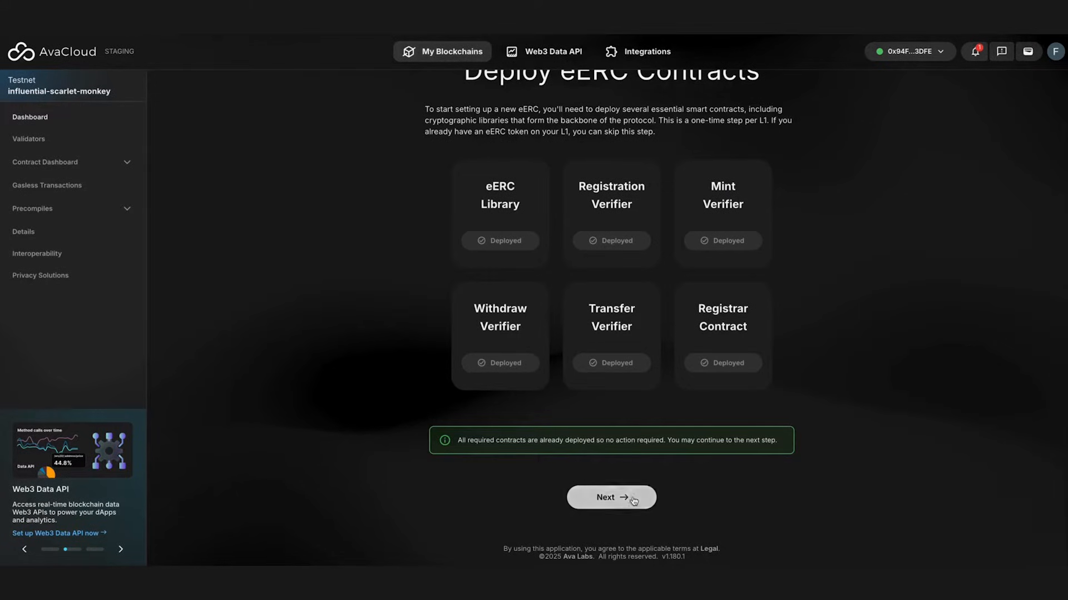
pyautogui.click(611, 497)
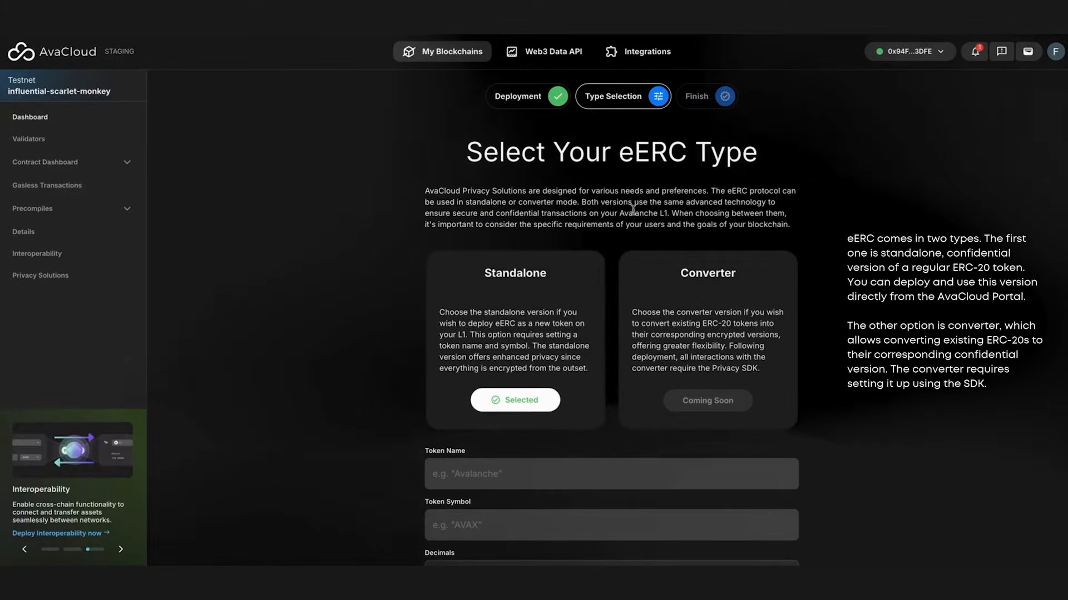
pyautogui.scroll(-3)
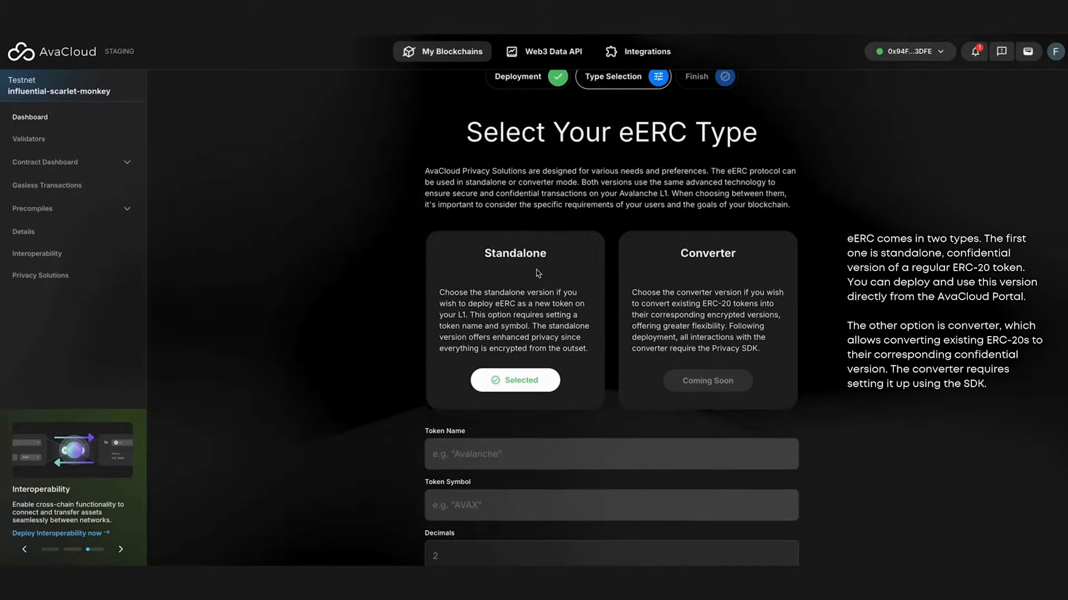
pyautogui.scroll(-3)
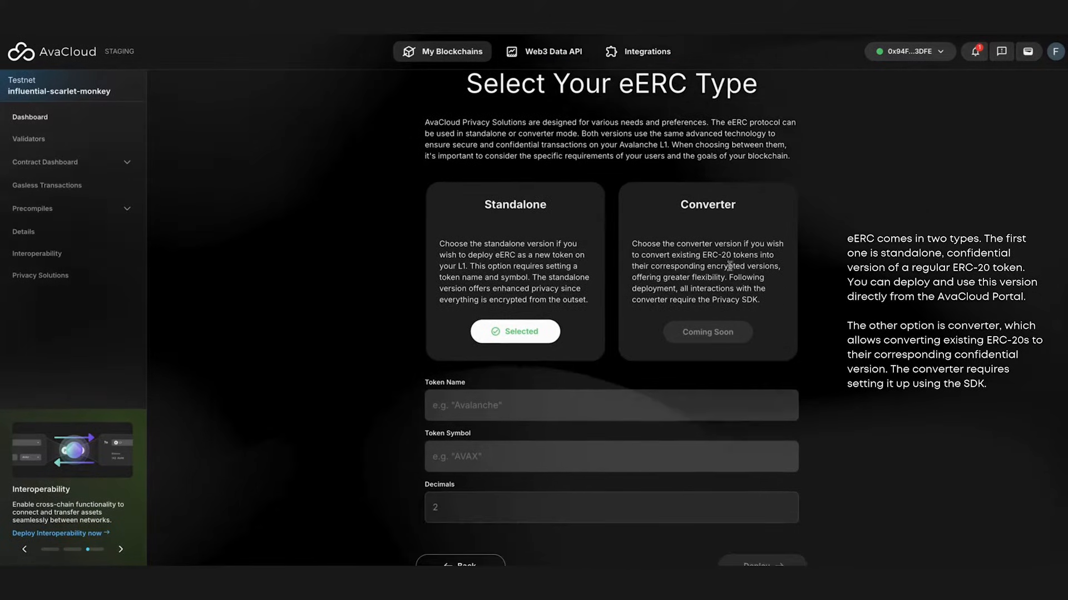
pyautogui.moveTo(618, 268)
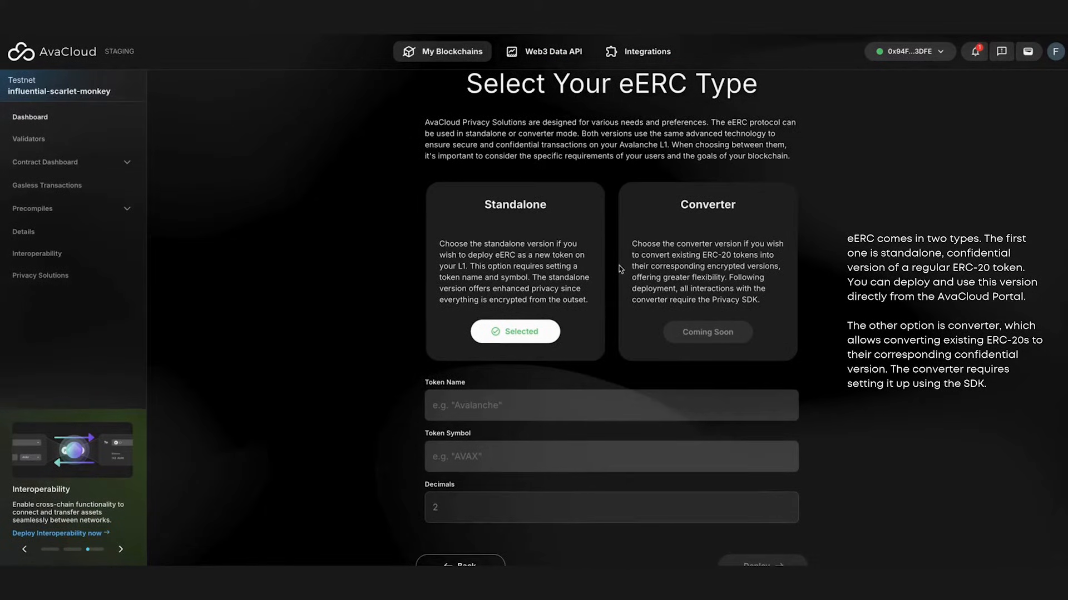
pyautogui.moveTo(693, 253)
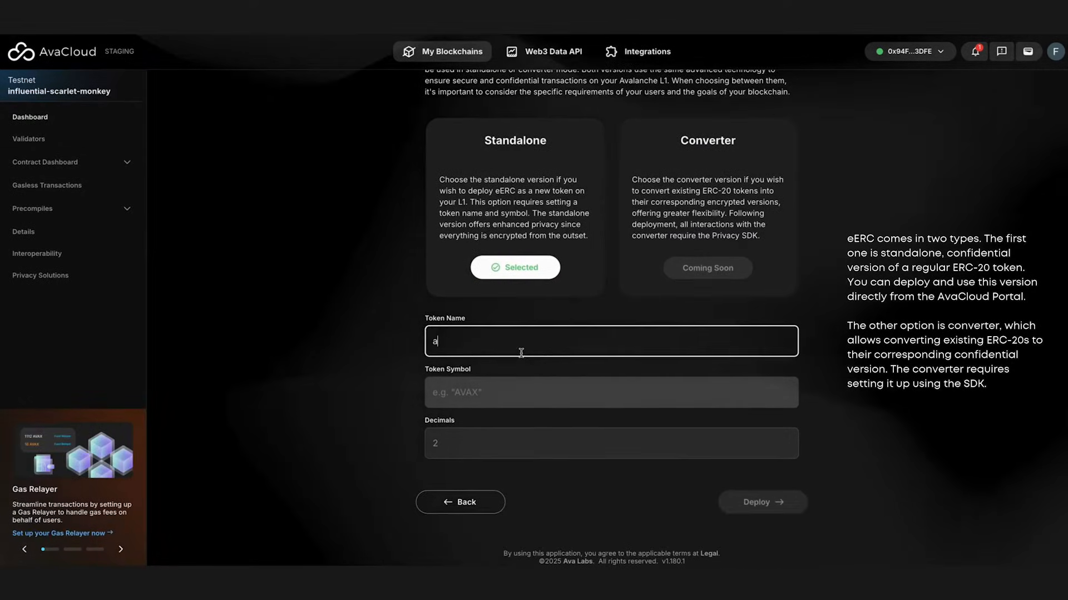
# - Name the token 'avalanche' with symbol 'eavax' and start its deployment
pyautogui.write('valanche')
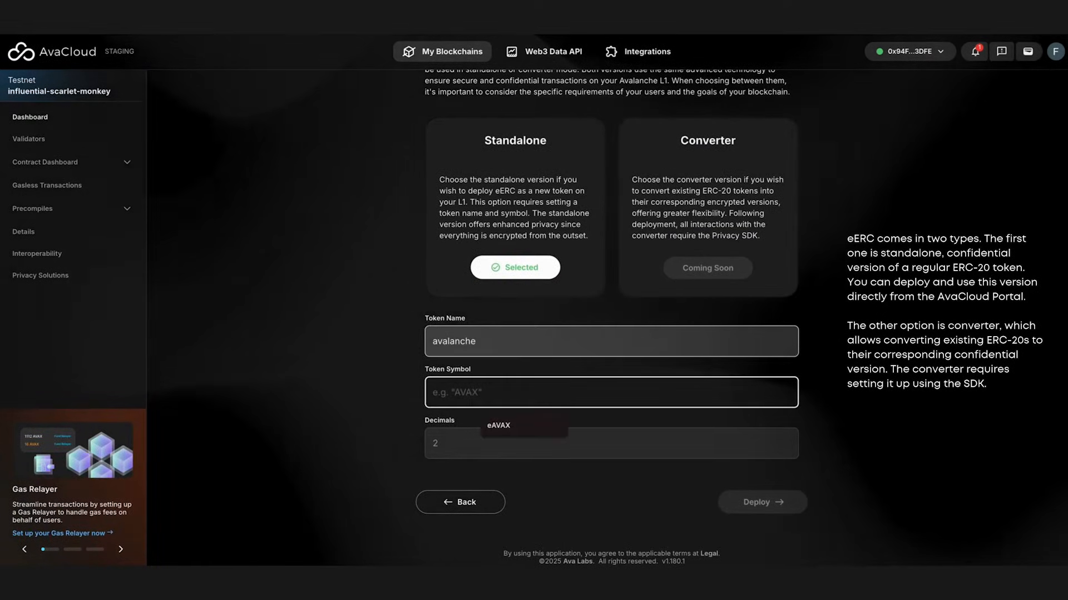
pyautogui.write('eavax')
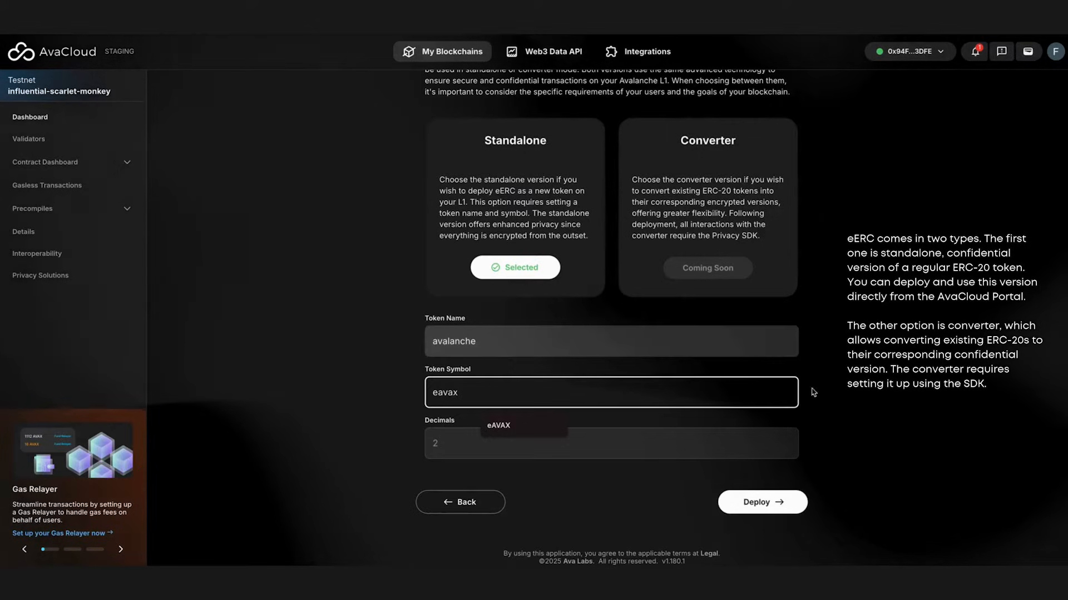
pyautogui.click(762, 502)
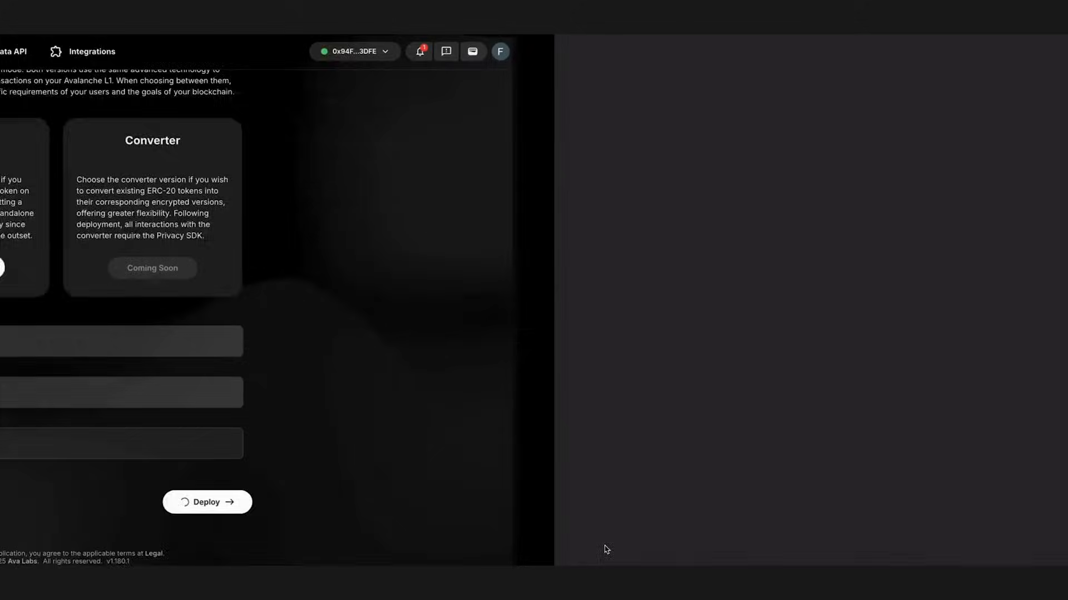
# - Approve the deployment transaction and go to the dashboard listing the new eavax module
pyautogui.click(207, 501)
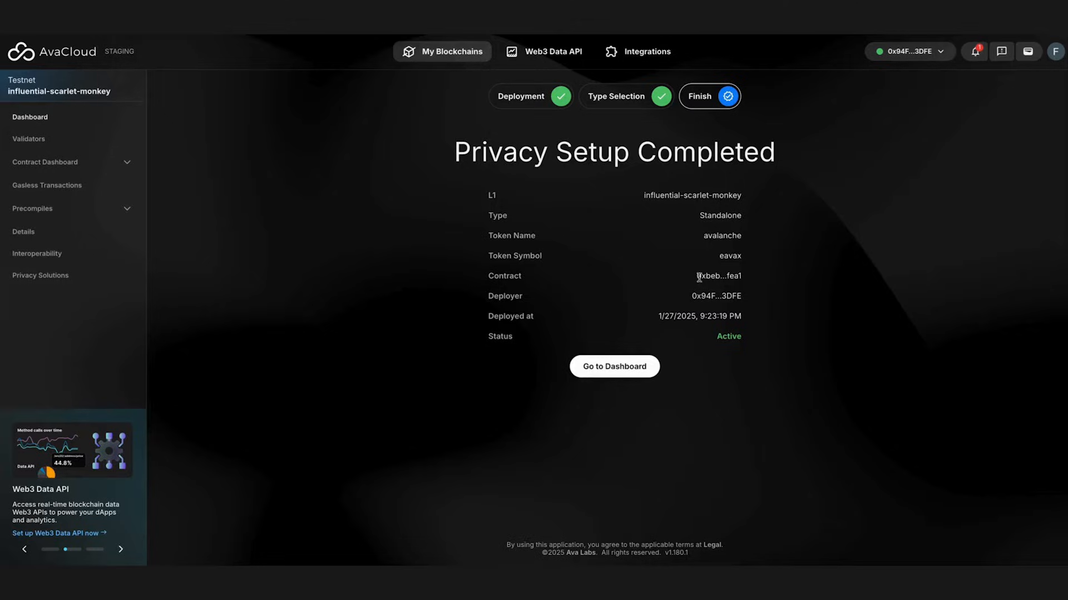
pyautogui.click(614, 366)
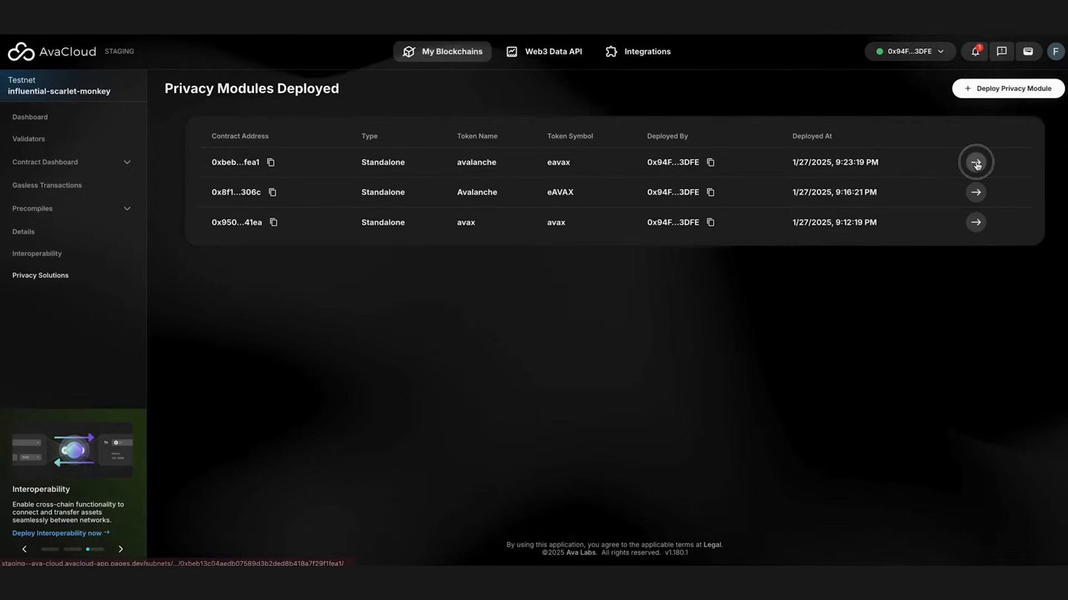
# - Assign the connected wallet's C-Chain address as the eavax token's auditor and approve it
pyautogui.click(975, 162)
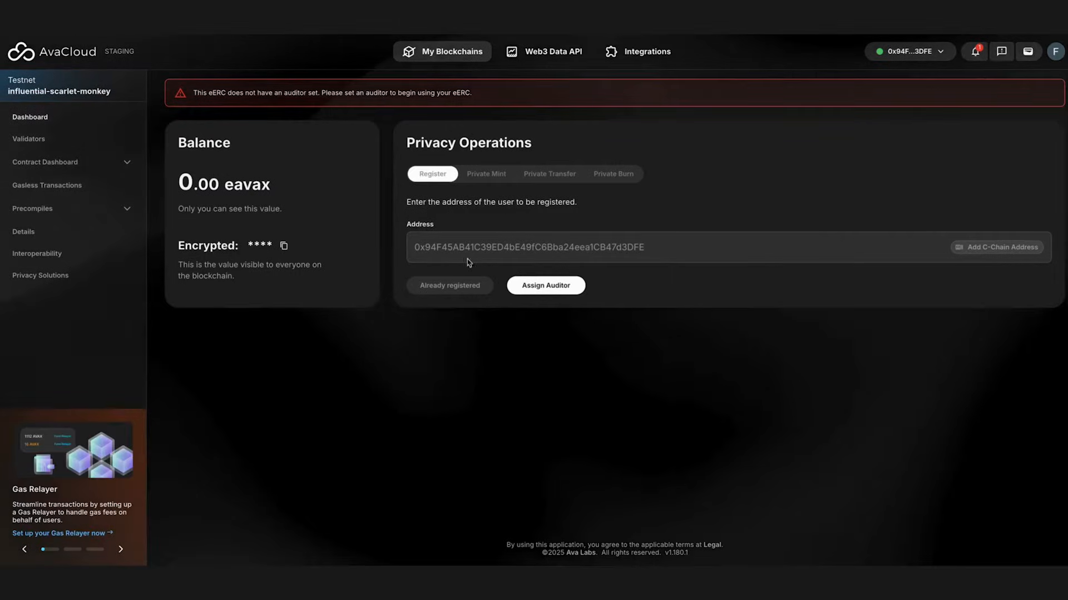
pyautogui.click(544, 286)
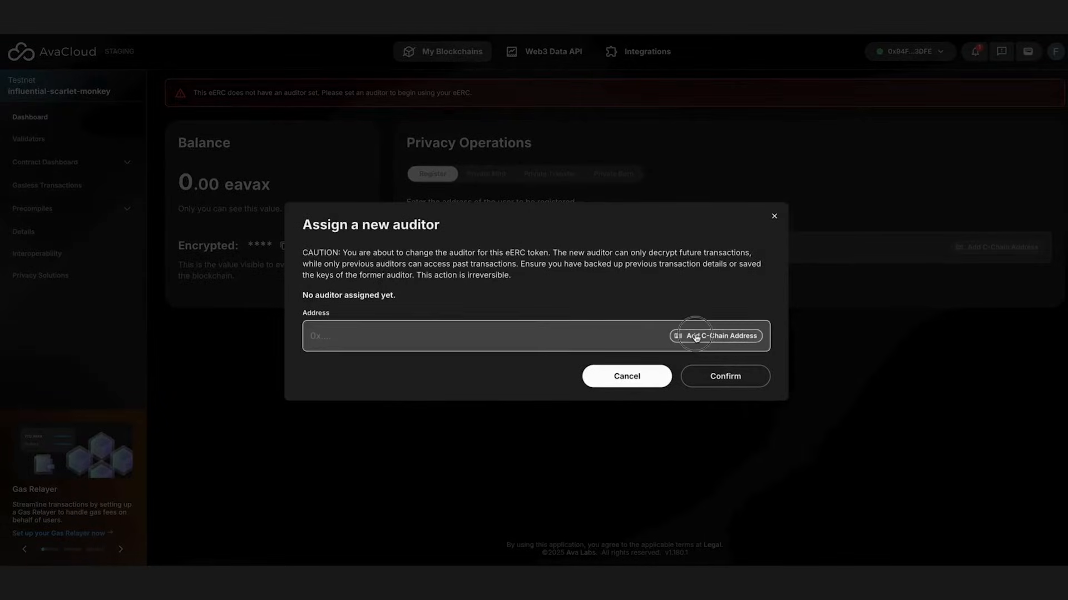
pyautogui.click(716, 336)
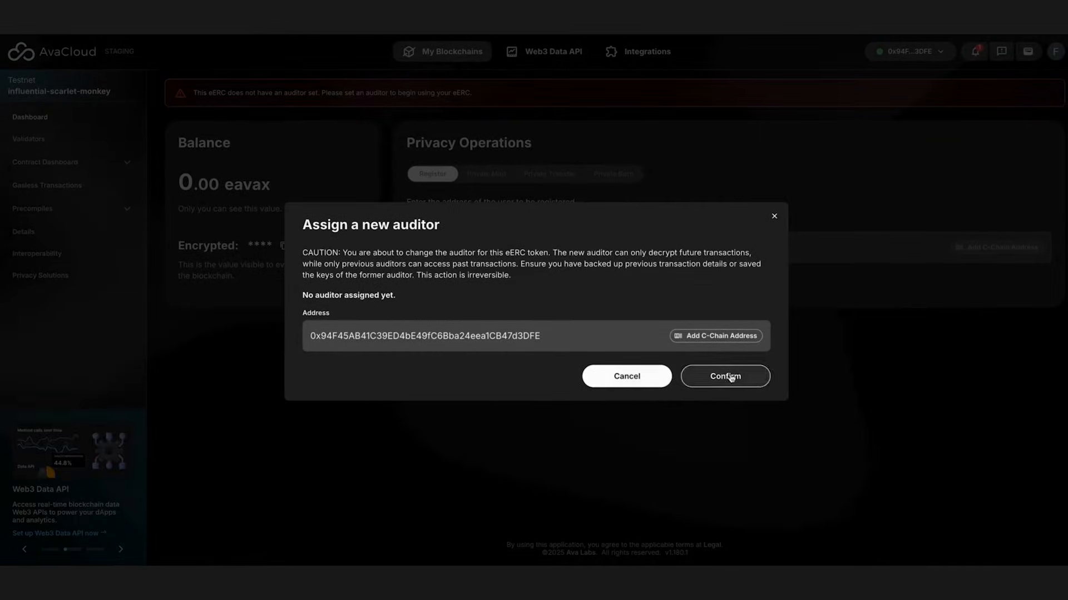
pyautogui.click(724, 376)
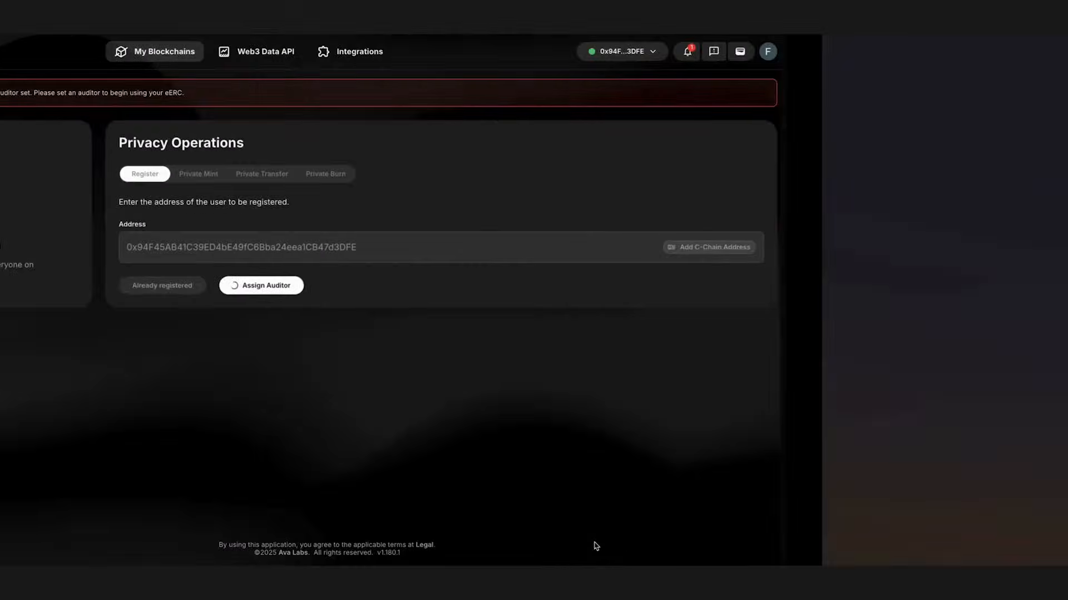
pyautogui.click(260, 286)
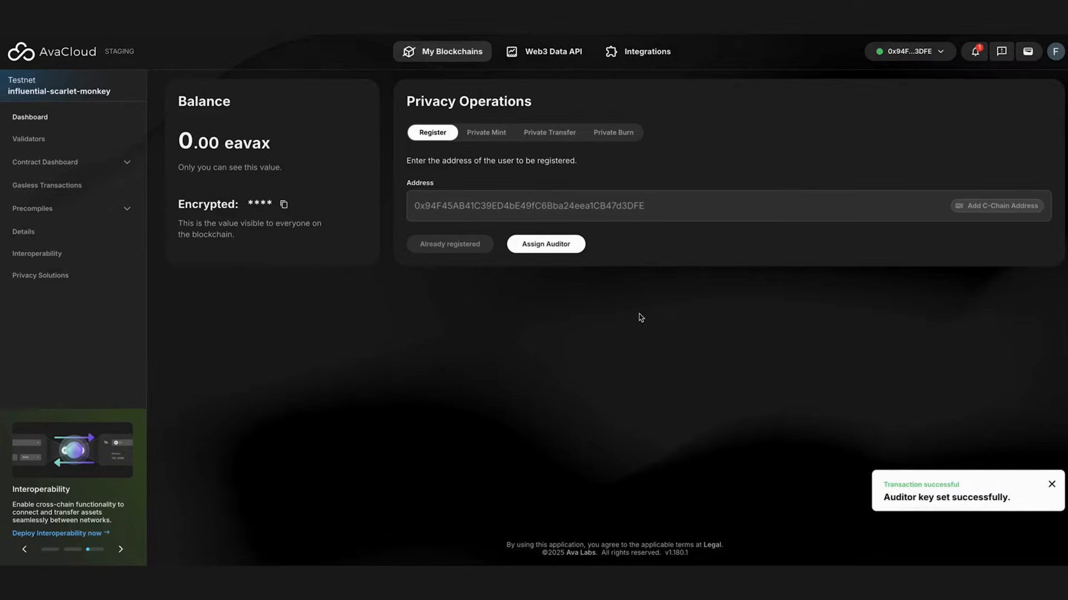
pyautogui.click(486, 133)
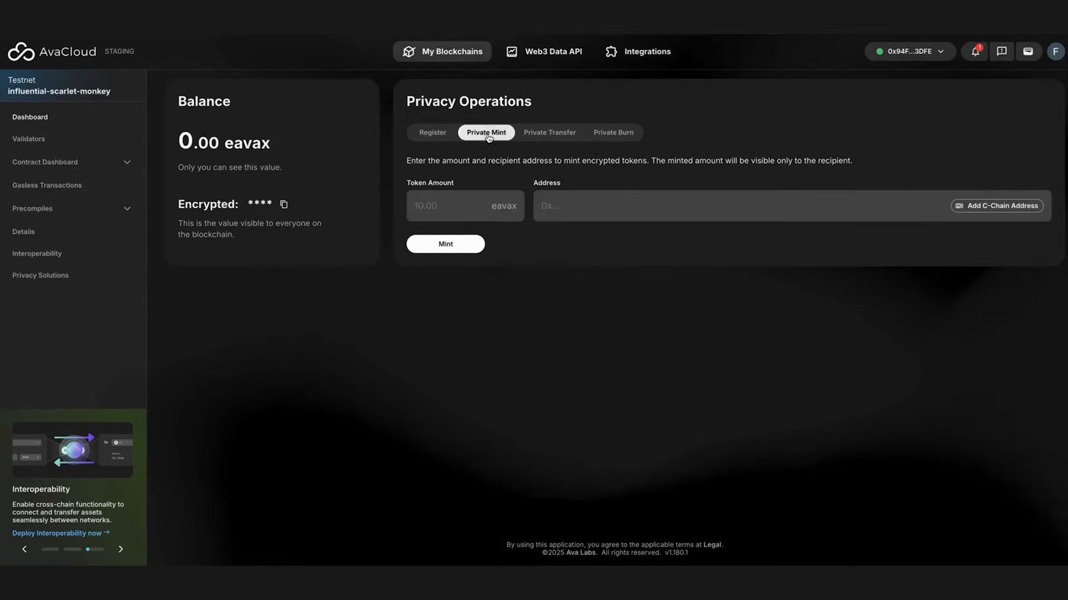
# - Privately mint 1000 eavax to Imported Account 2 and copy the encrypted balance value
pyautogui.click(464, 206)
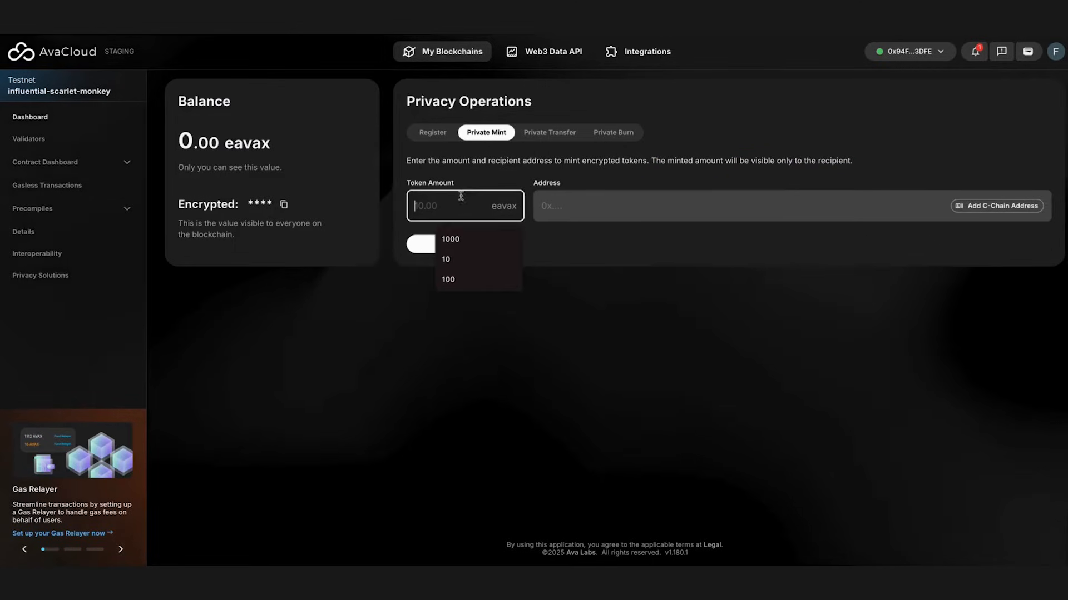
pyautogui.click(451, 240)
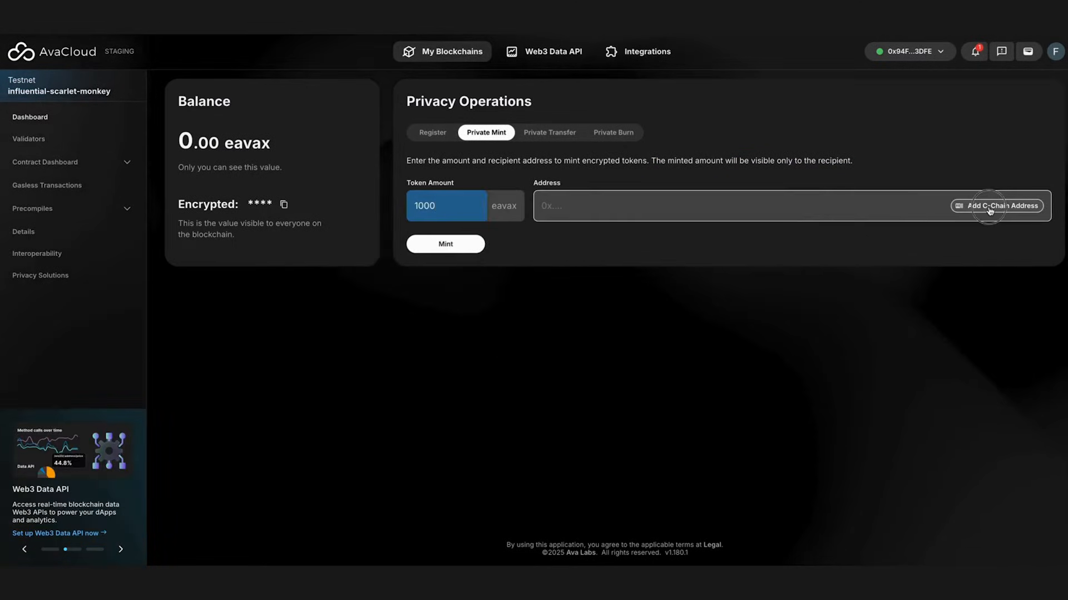
pyautogui.click(998, 205)
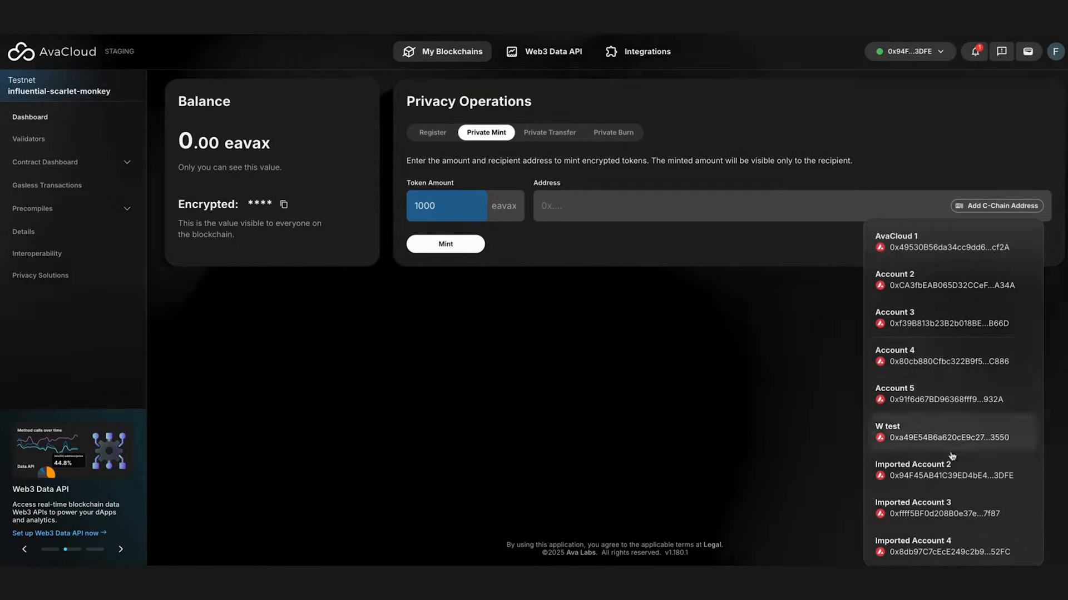
pyautogui.click(950, 470)
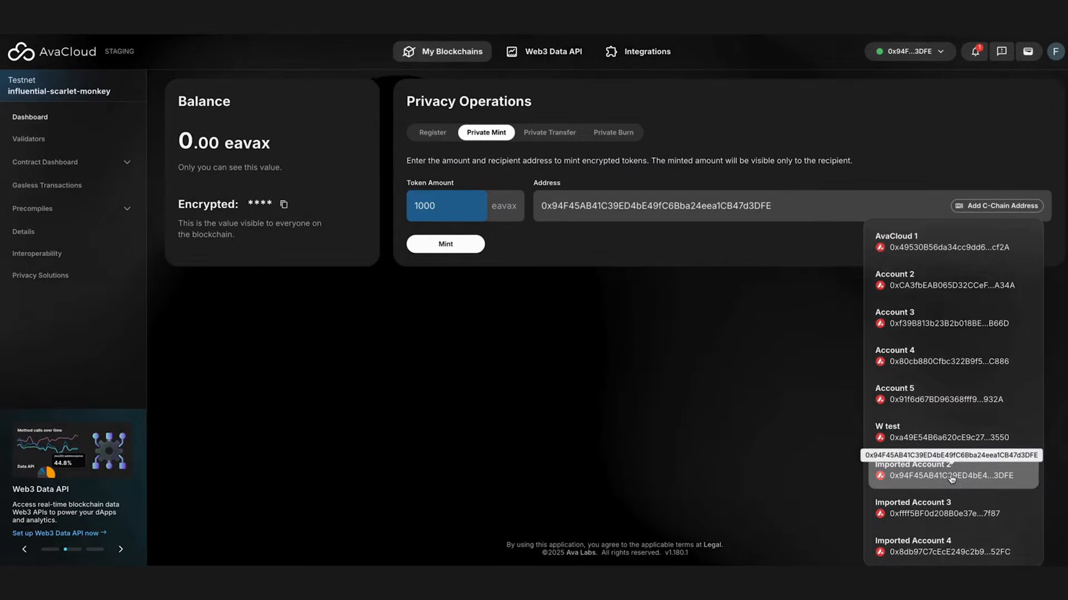
pyautogui.click(445, 244)
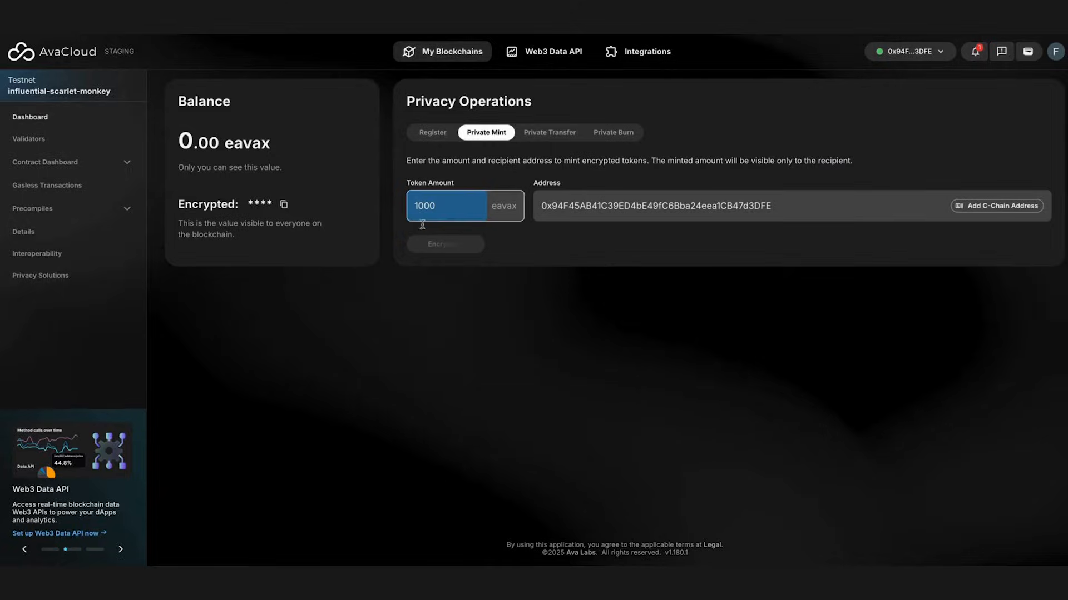
pyautogui.click(445, 243)
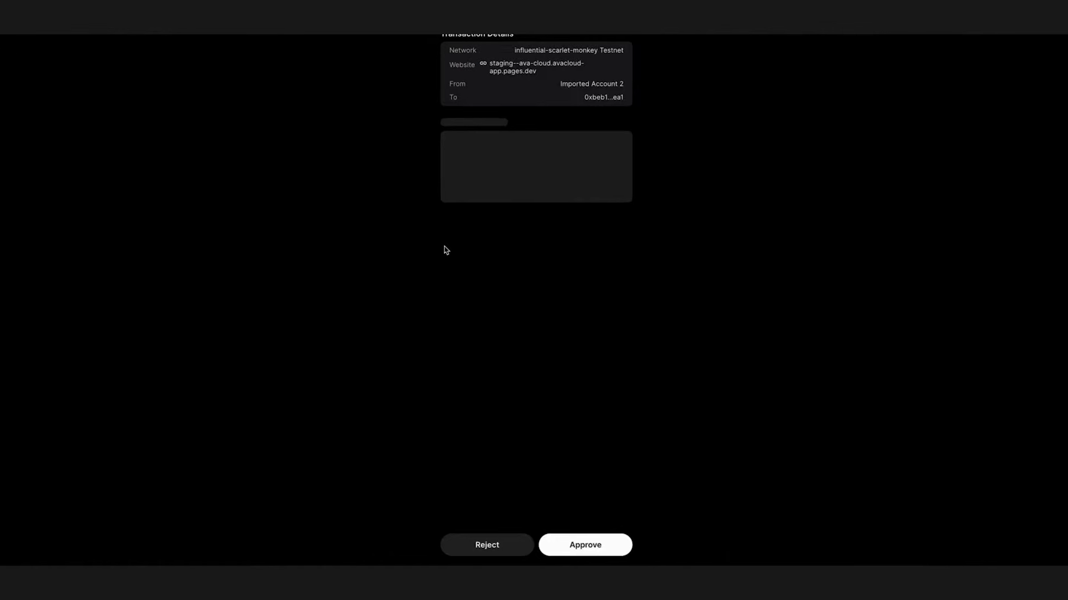
pyautogui.click(584, 545)
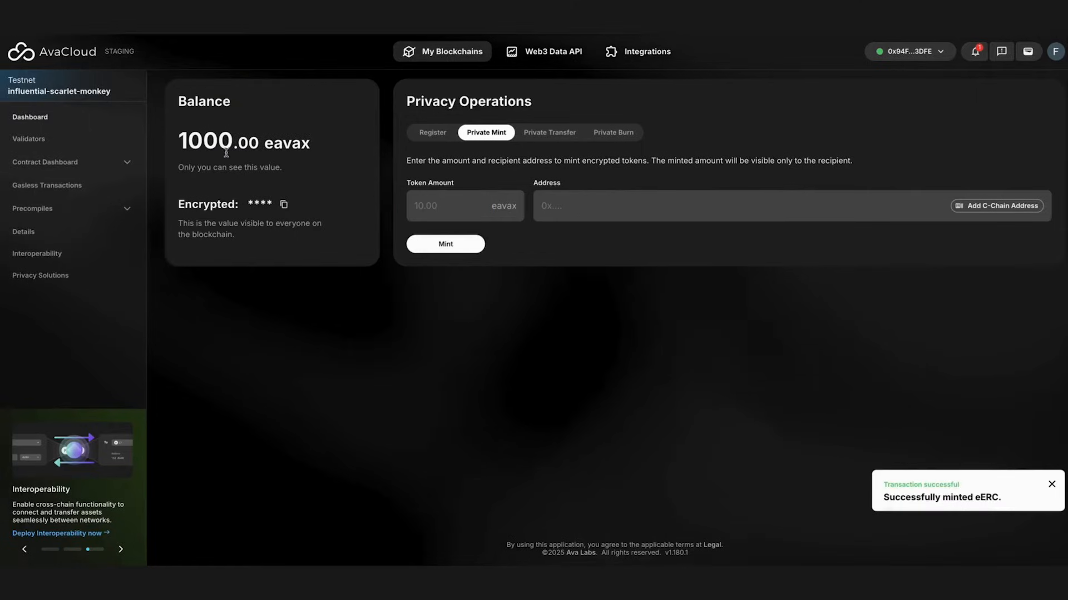
pyautogui.click(283, 204)
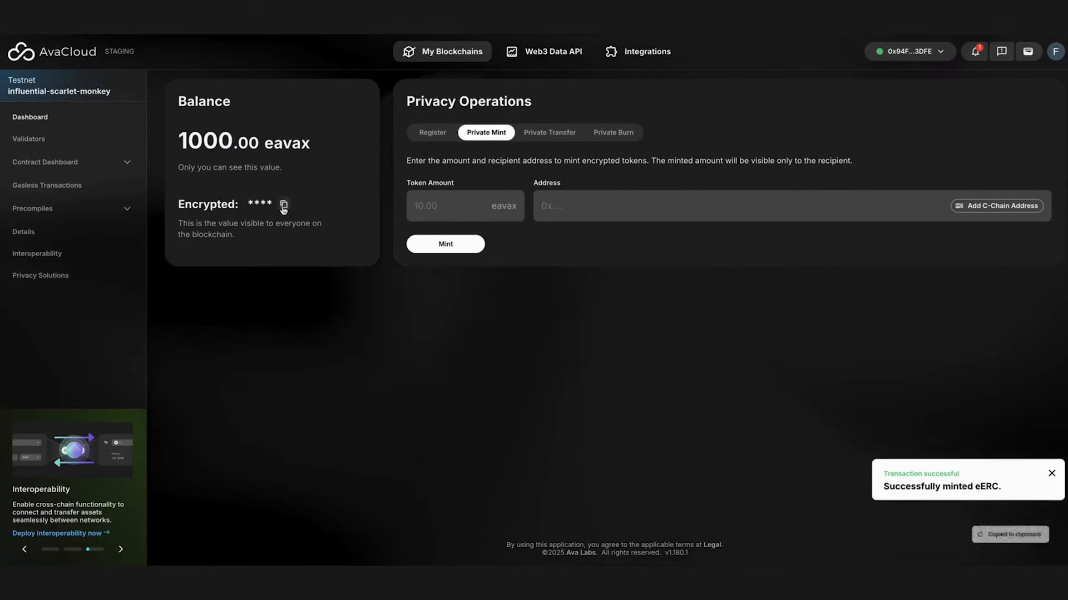
pyautogui.click(465, 206)
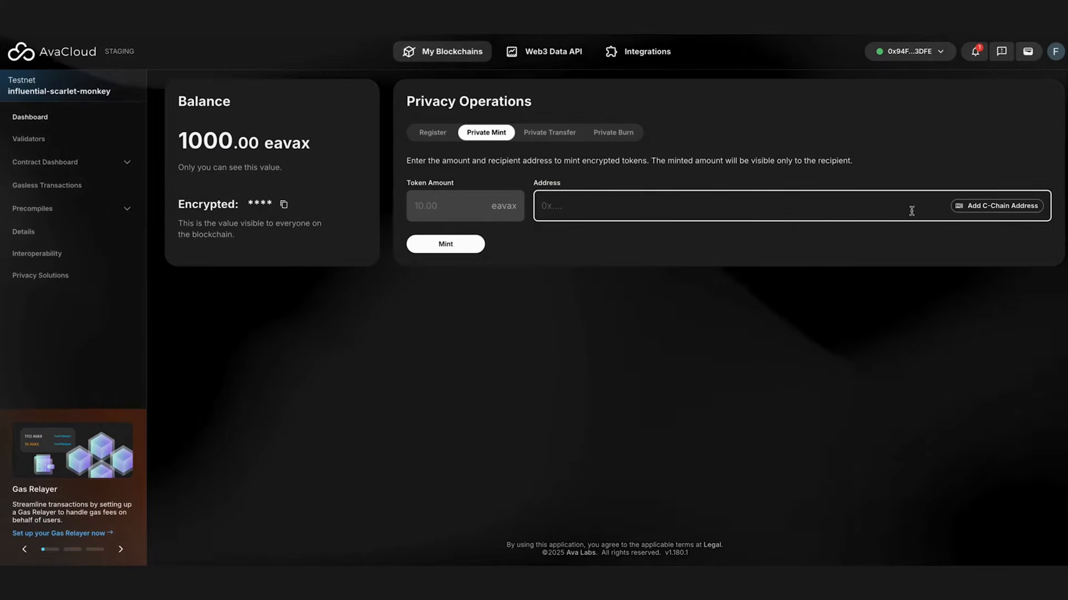
# - Attempt a 50000 eavax mint to the 0xffff…f87 address, hit 'Address is not registered', and disconnect the wallet
pyautogui.write('5000')
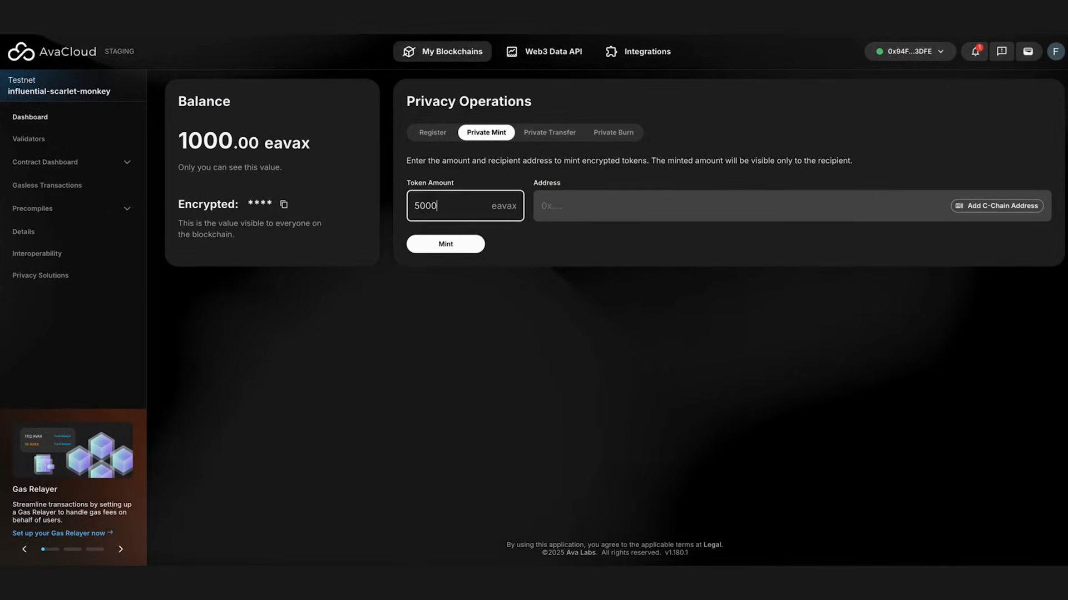
pyautogui.click(997, 205)
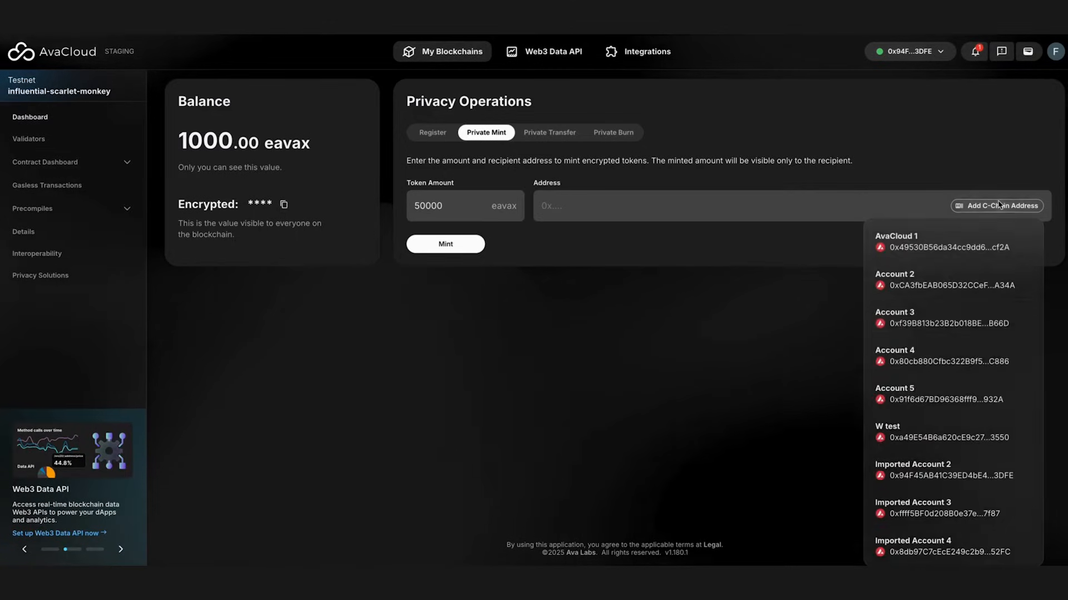
pyautogui.click(912, 508)
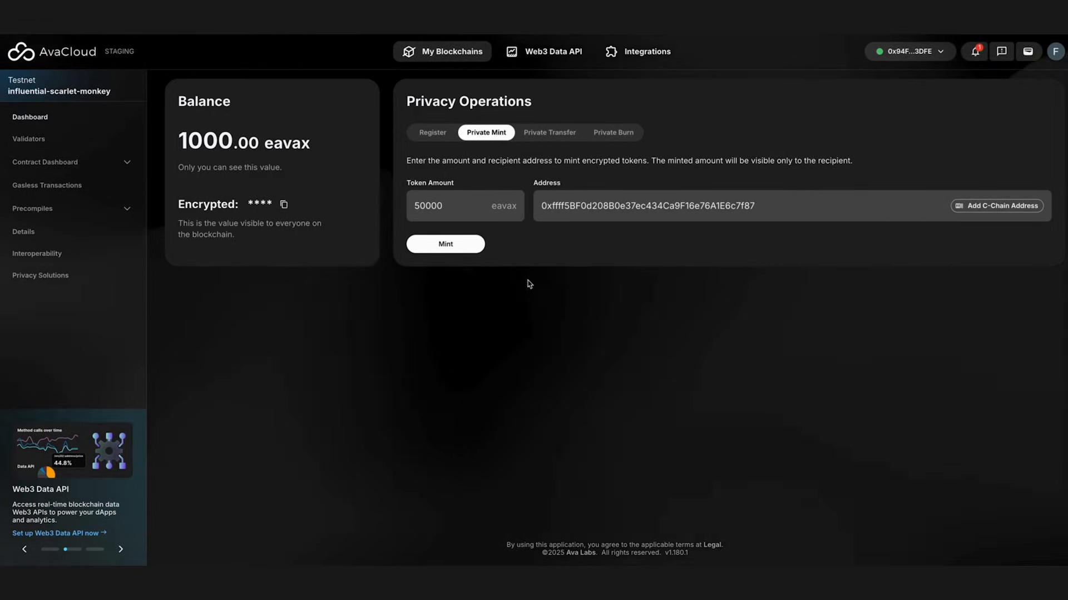
pyautogui.click(445, 243)
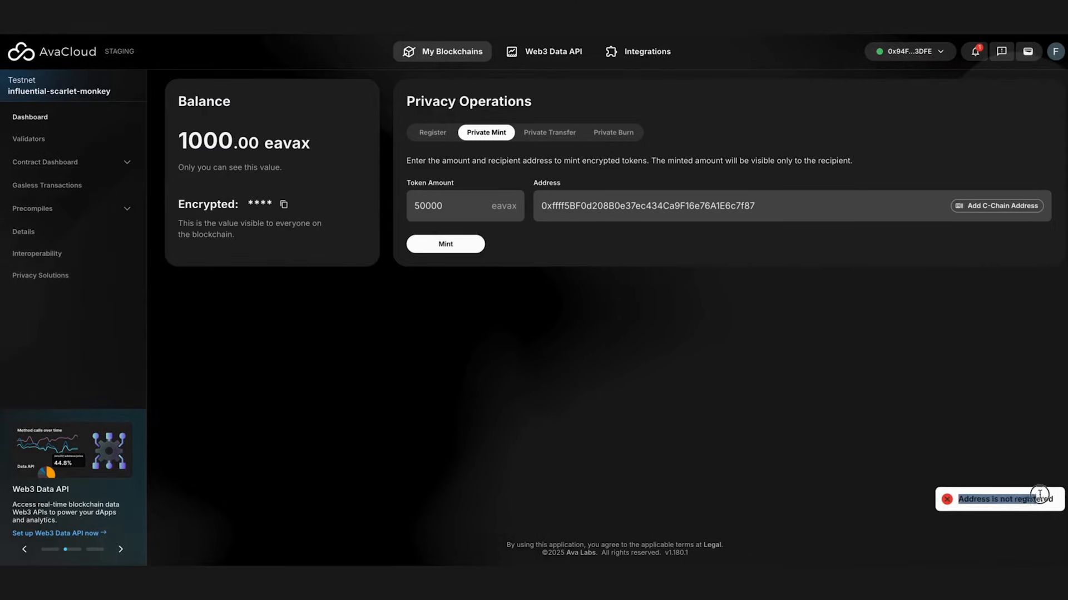
pyautogui.click(909, 51)
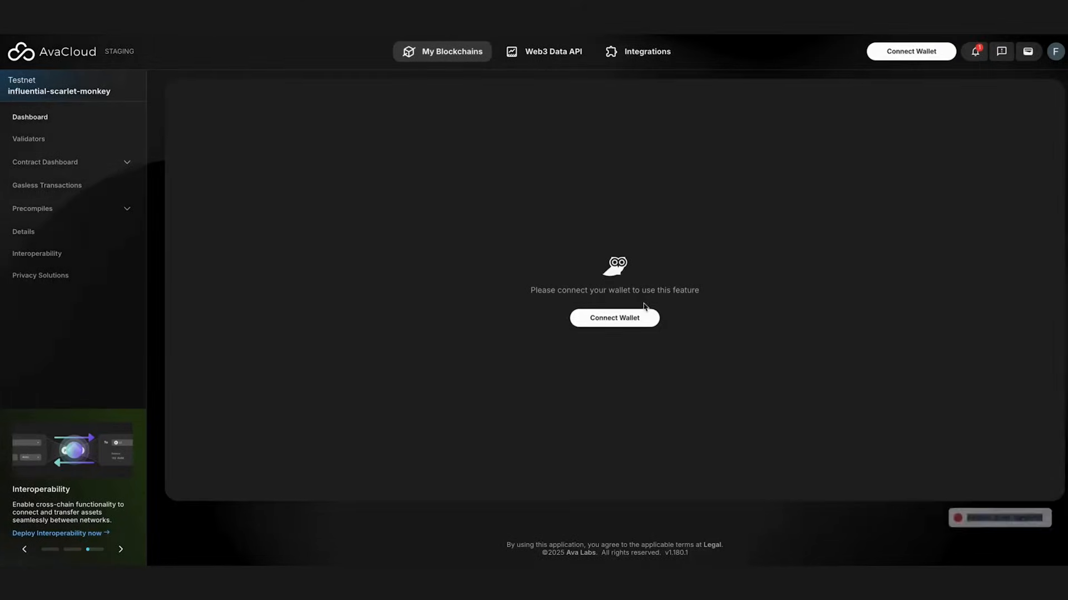
# - Connect and register the second account with a signature, then switch back to the account ending 3DFE
pyautogui.click(614, 317)
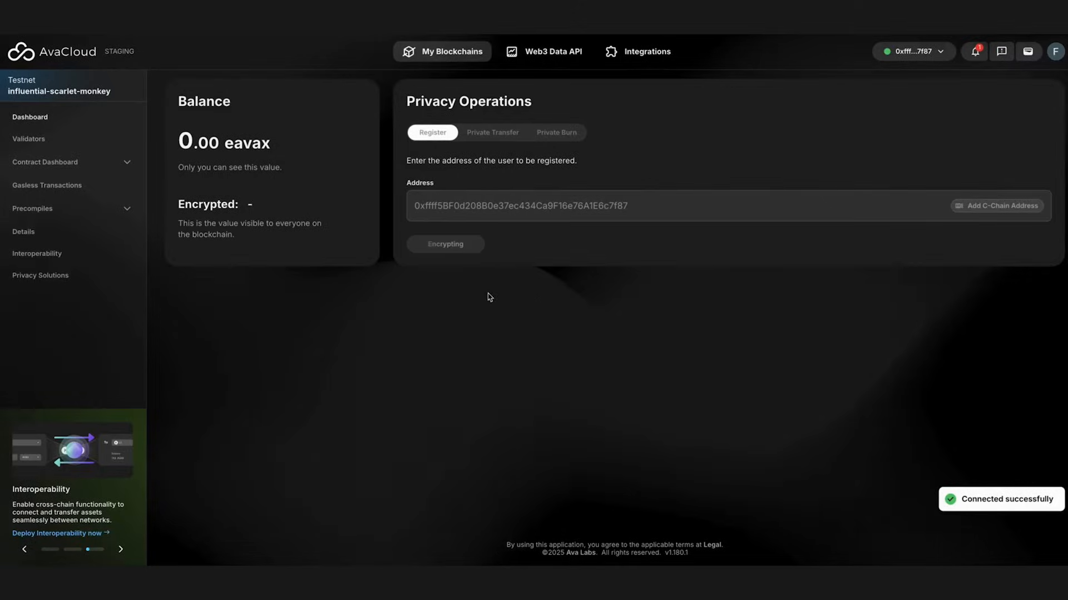
pyautogui.click(445, 243)
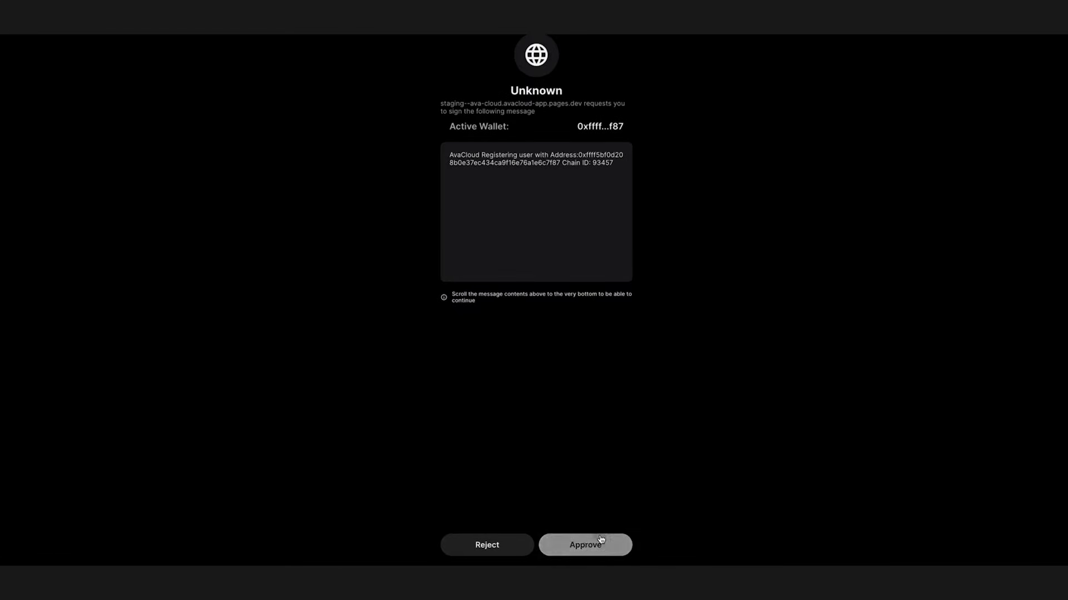
pyautogui.click(584, 545)
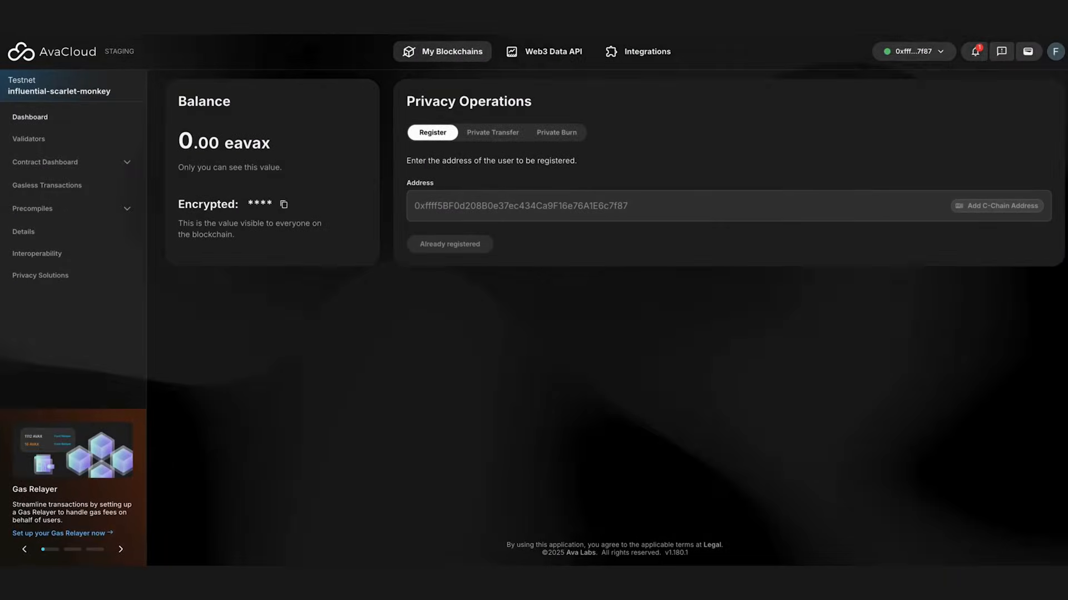
pyautogui.click(912, 52)
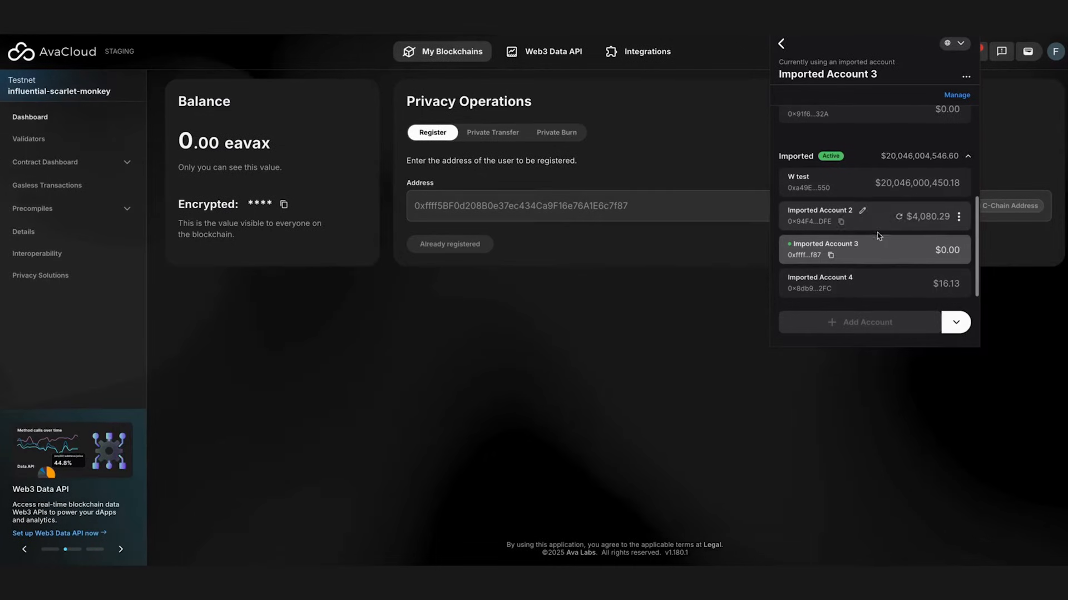
pyautogui.click(820, 214)
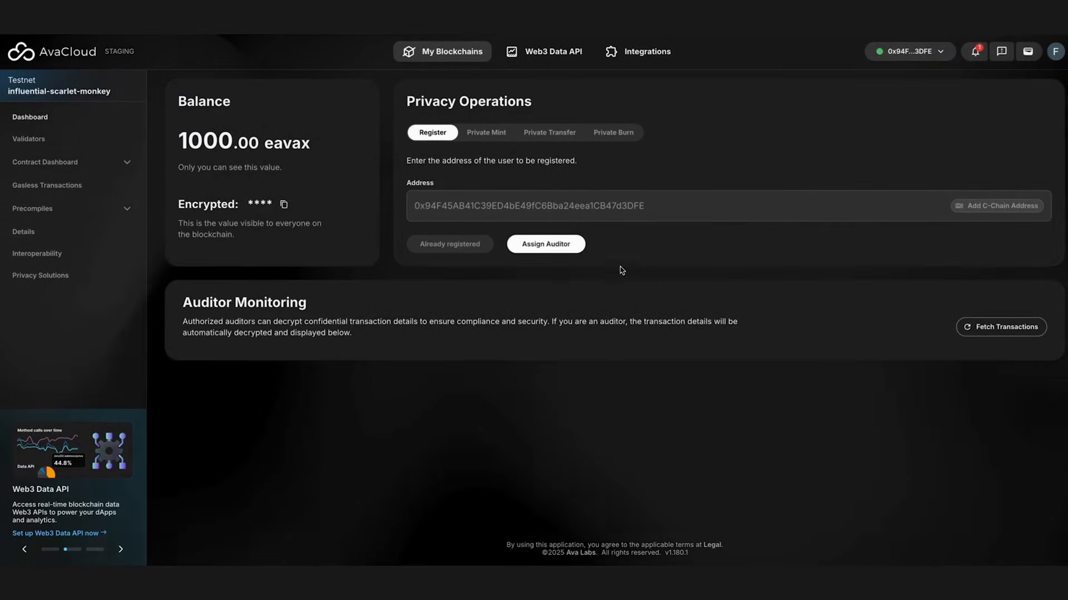
# - Fetch the auditor's decrypted transactions showing the 1000 eavax mint, then return to Private Mint
pyautogui.click(1001, 327)
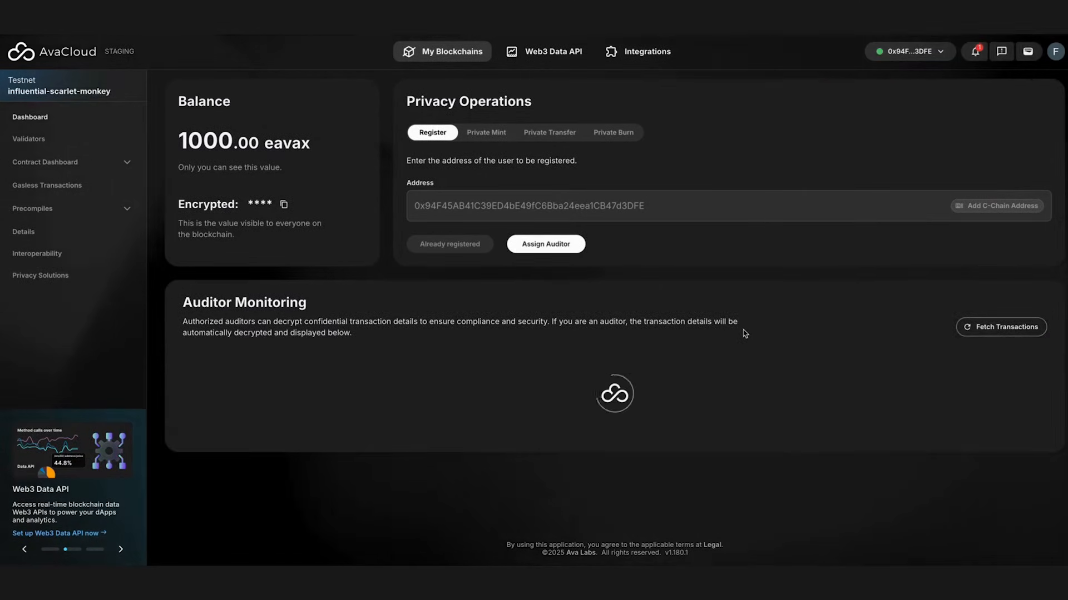
pyautogui.click(1001, 327)
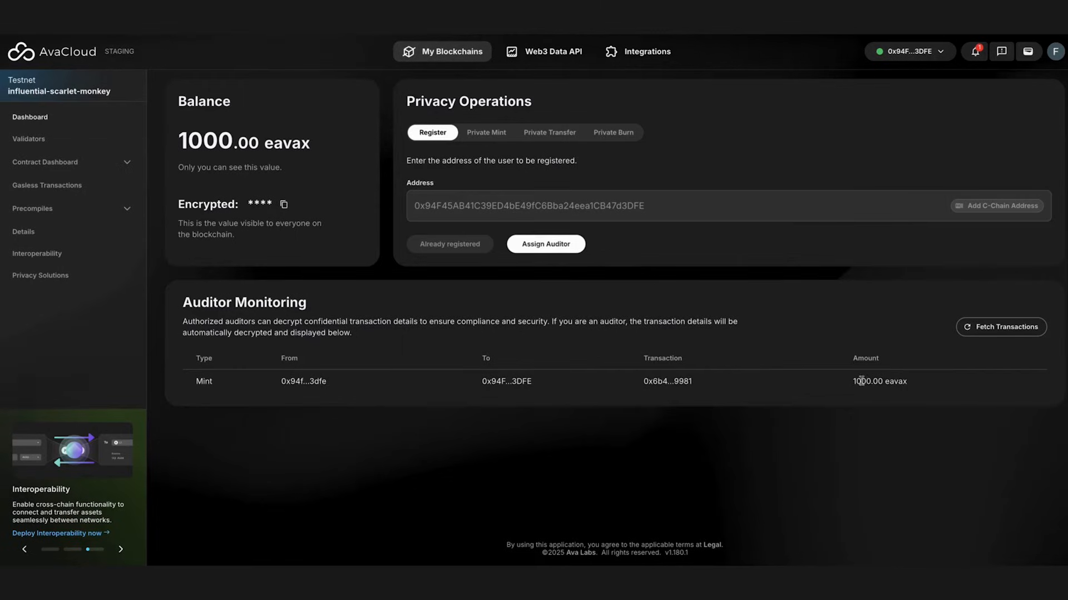
pyautogui.click(486, 133)
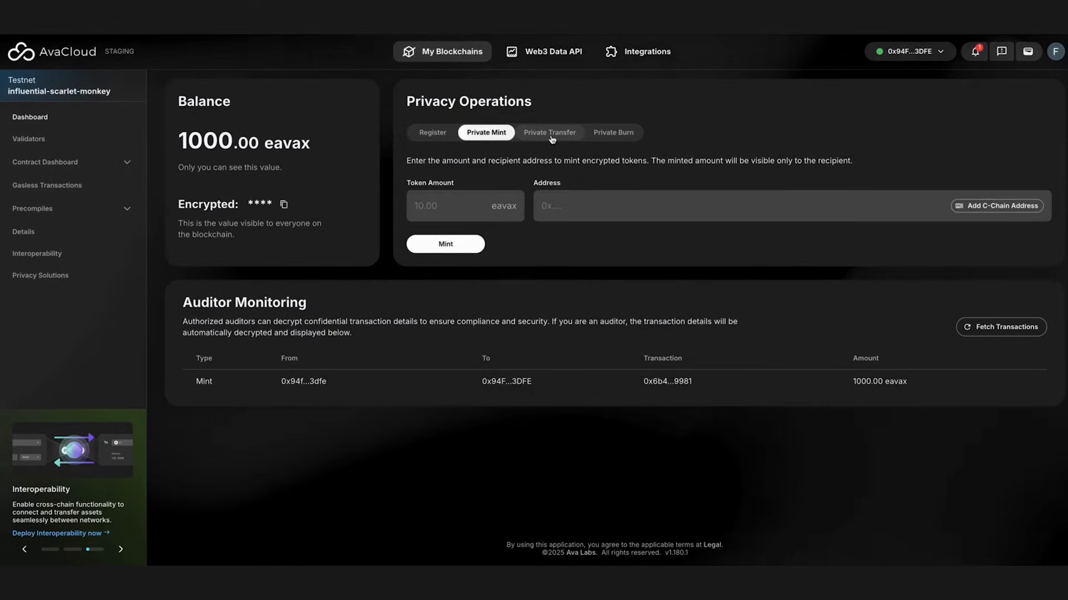
# - Privately mint 50000 eavax to the newly registered address and approve it in the wallet
pyautogui.click(465, 206)
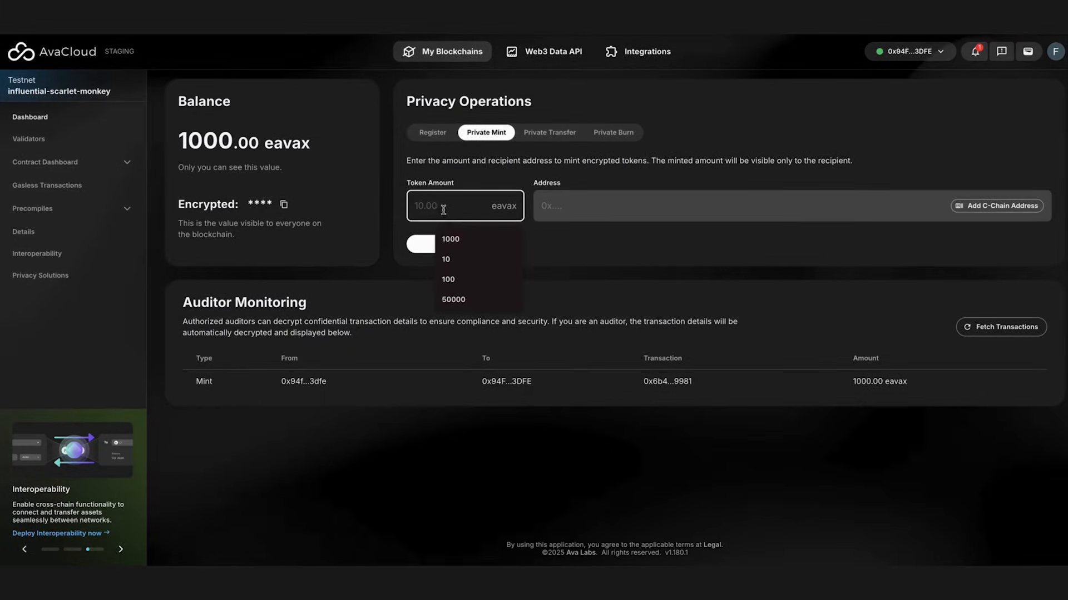
pyautogui.write('500')
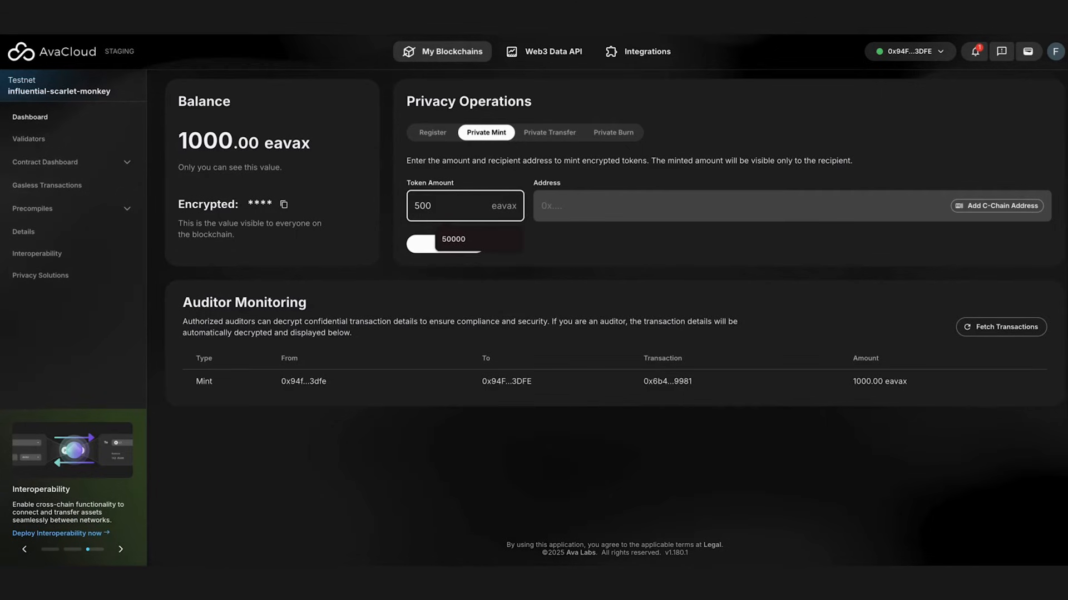
pyautogui.click(994, 205)
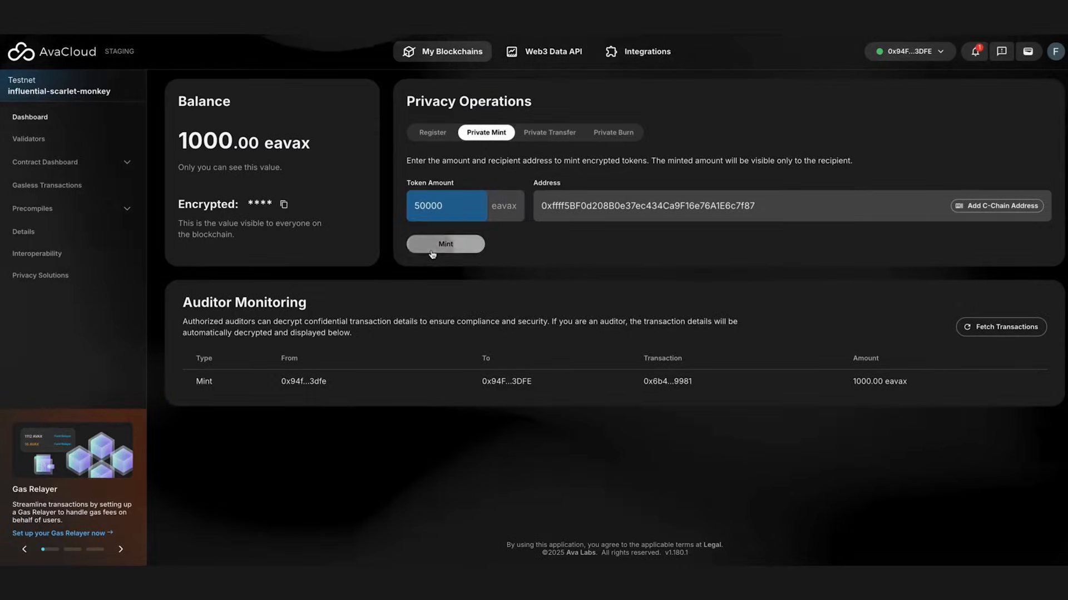
pyautogui.click(445, 244)
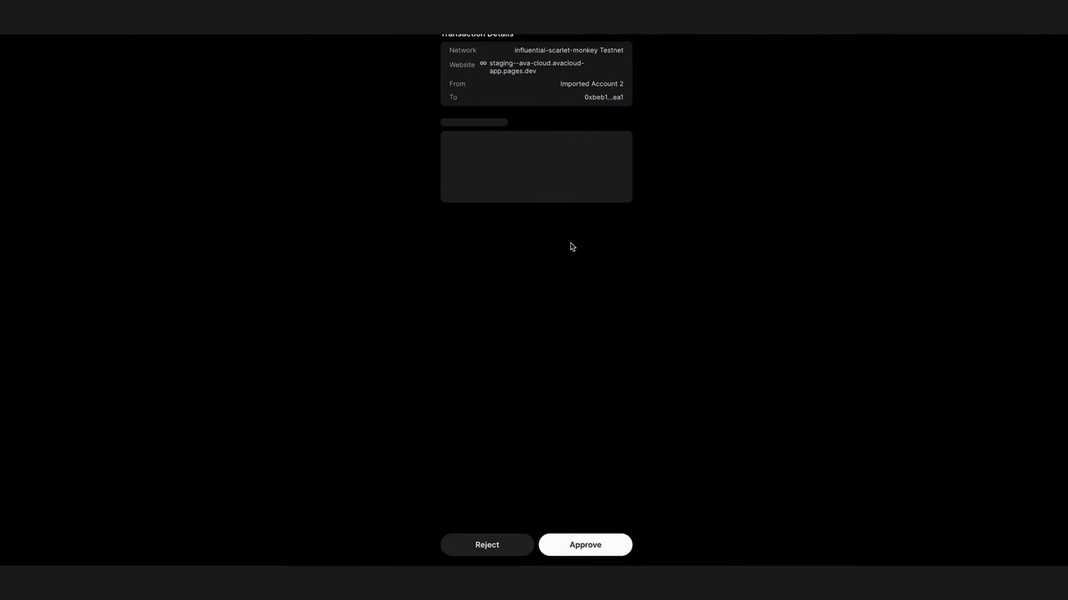
pyautogui.click(583, 545)
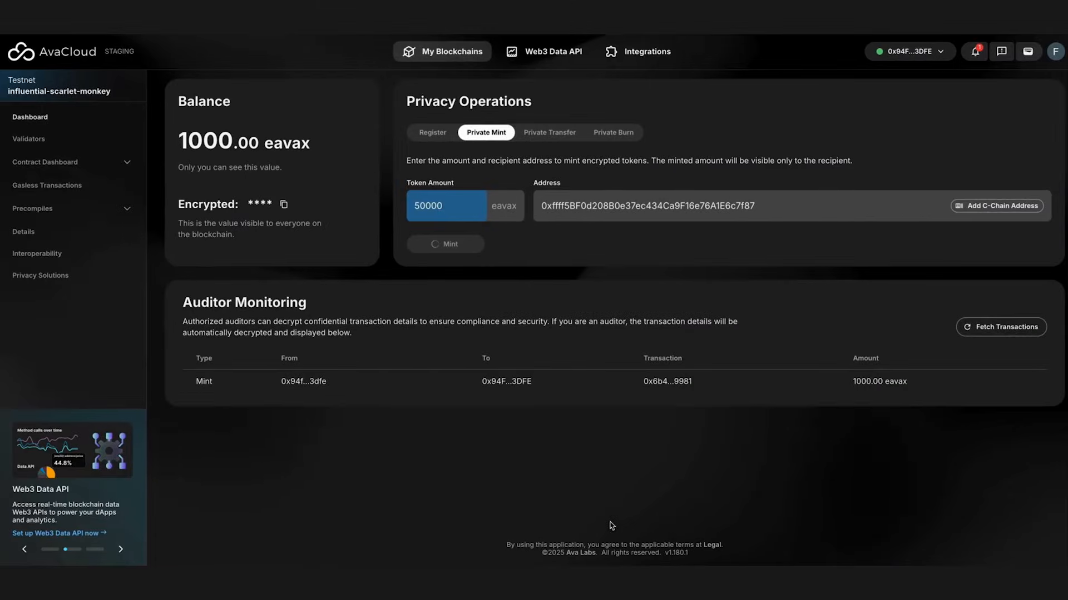
pyautogui.click(445, 244)
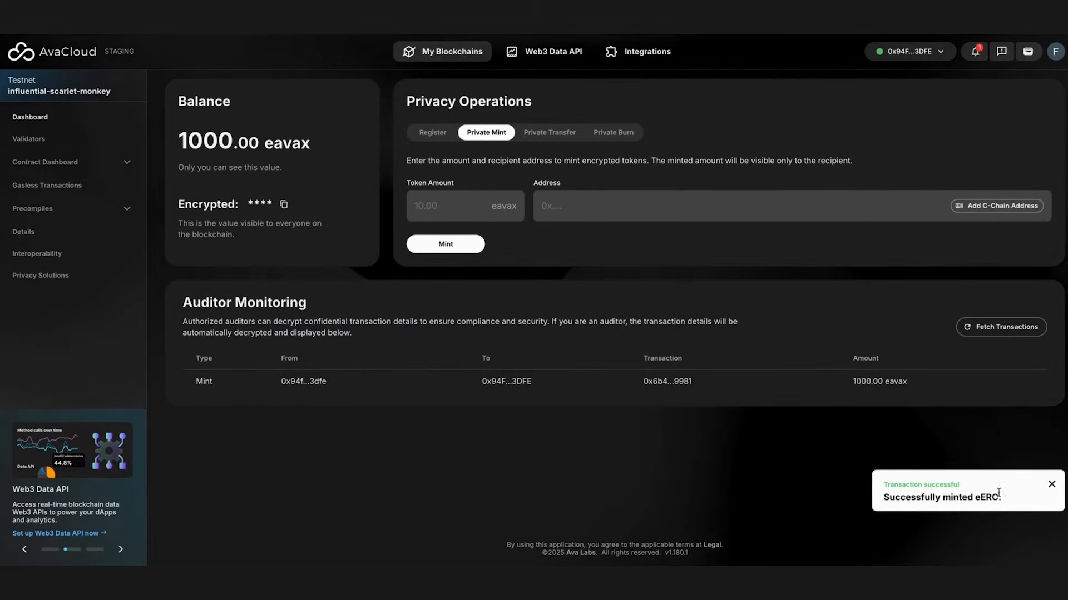
# - Refresh auditor monitoring so the 50000 mint appears above the 1000 one
pyautogui.click(1000, 327)
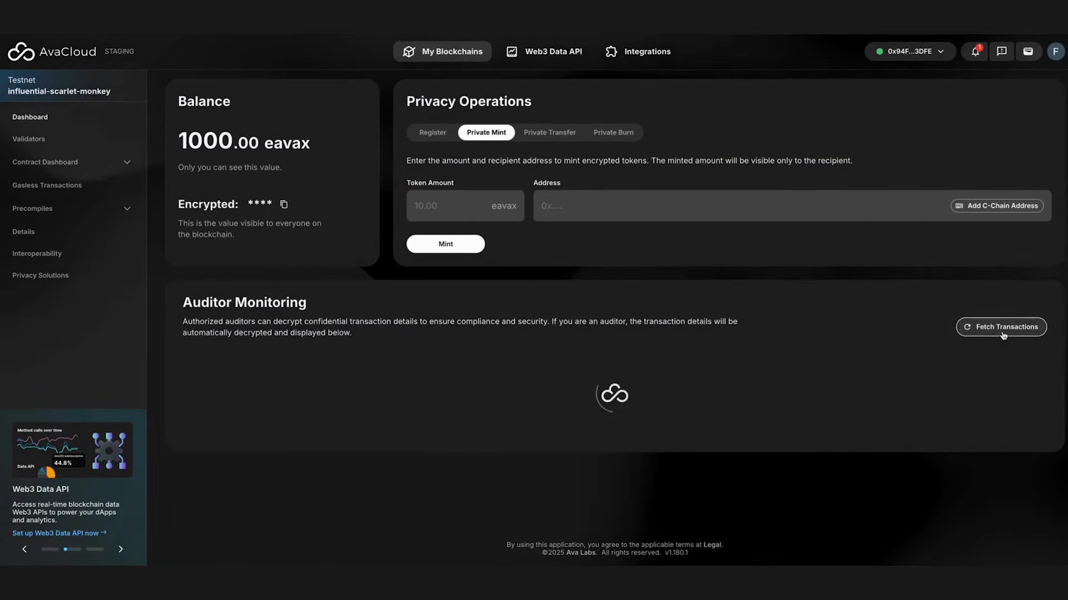
pyautogui.click(1000, 327)
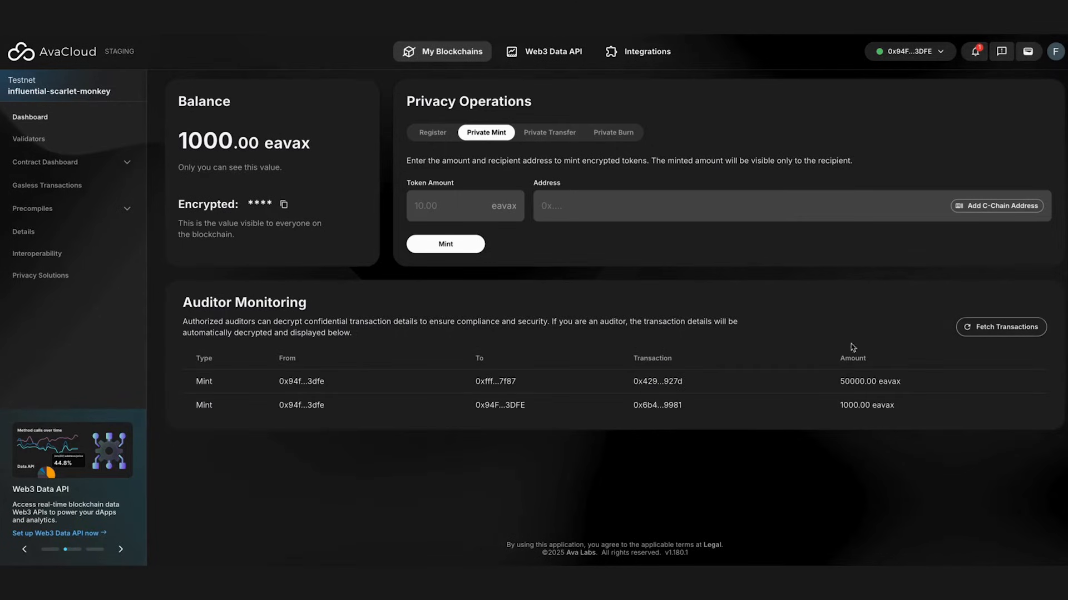
pyautogui.moveTo(692, 362)
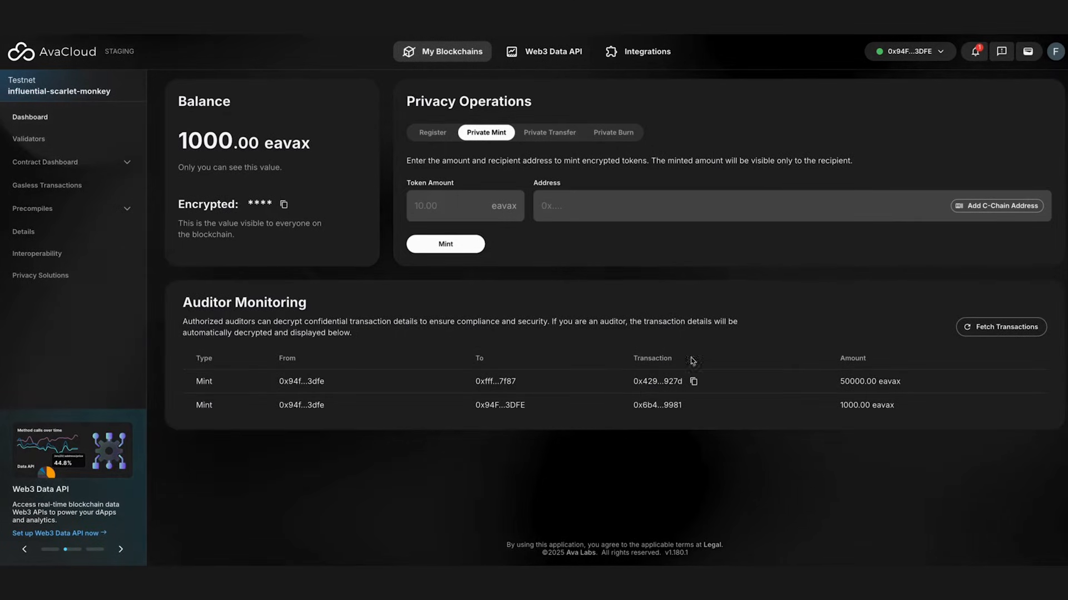
pyautogui.click(909, 51)
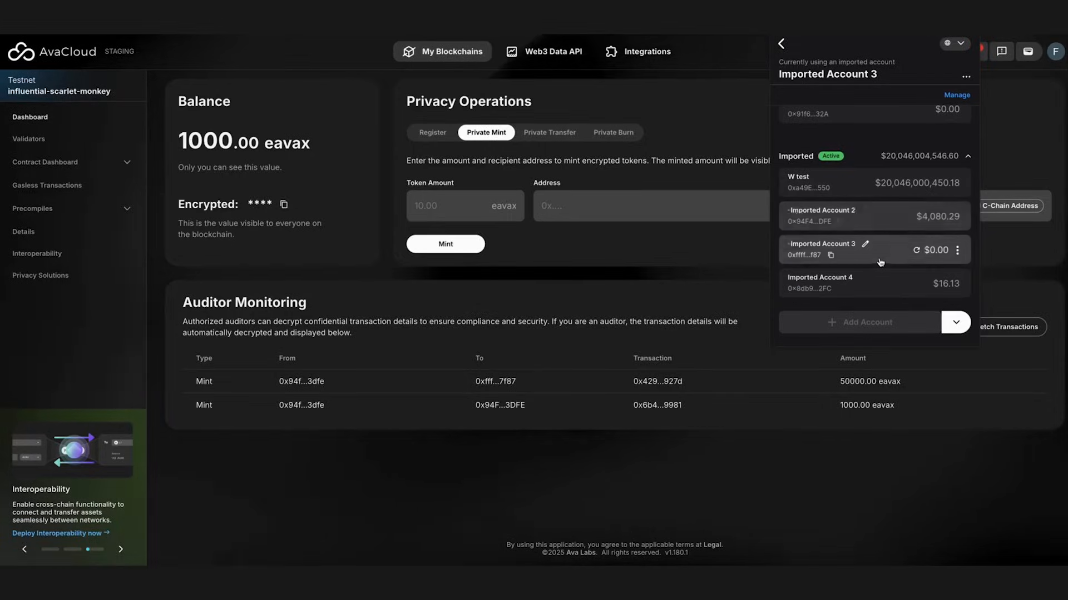
# - From the account ending f87, privately transfer 95.34 eavax to 0x94F…3DFE and approve it
pyautogui.click(824, 250)
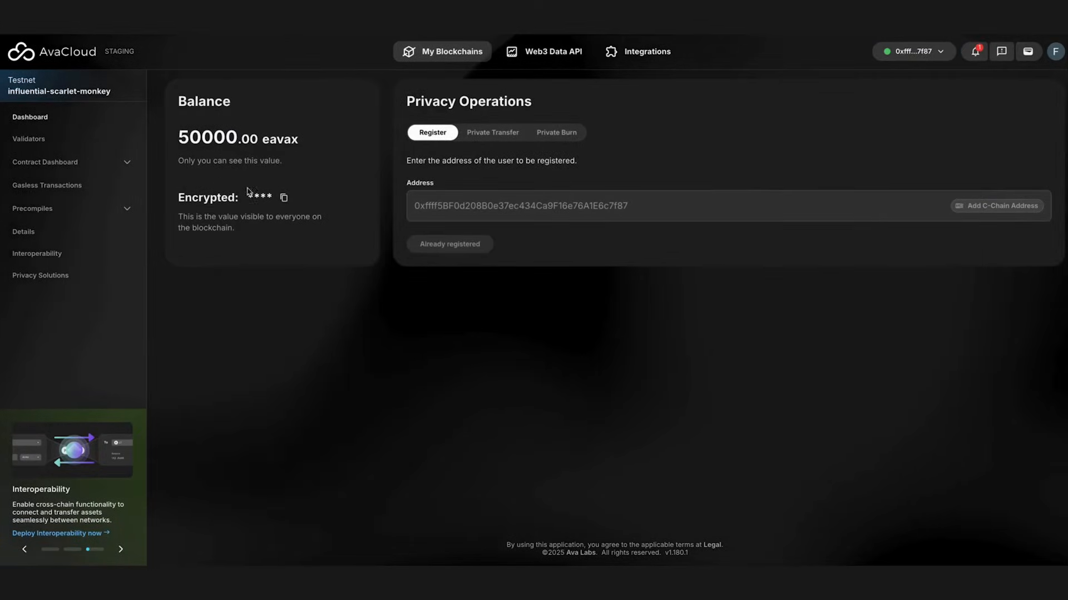
pyautogui.moveTo(492, 132)
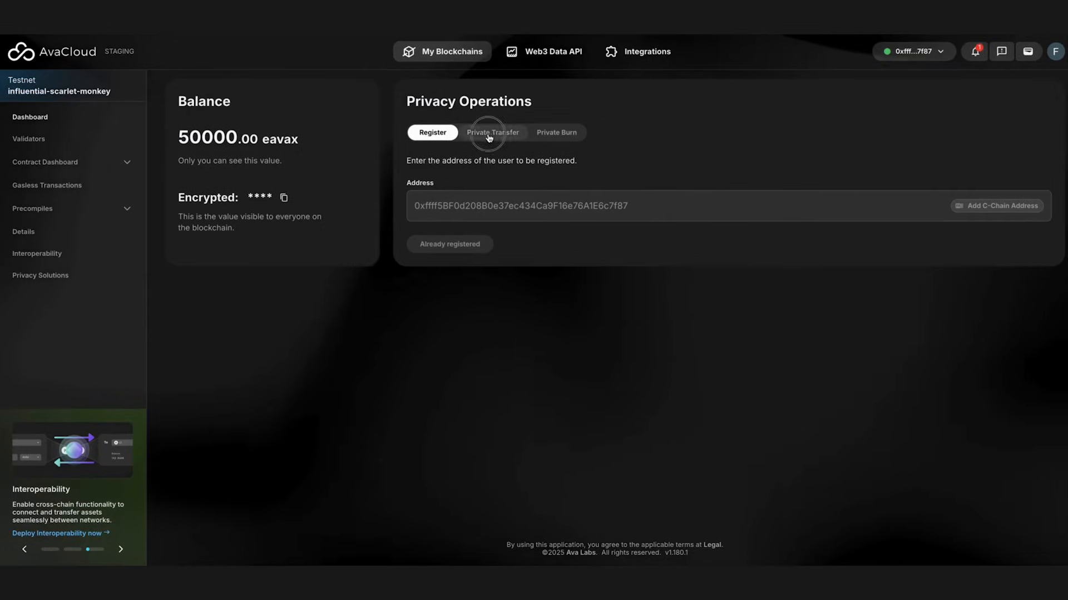
pyautogui.click(491, 132)
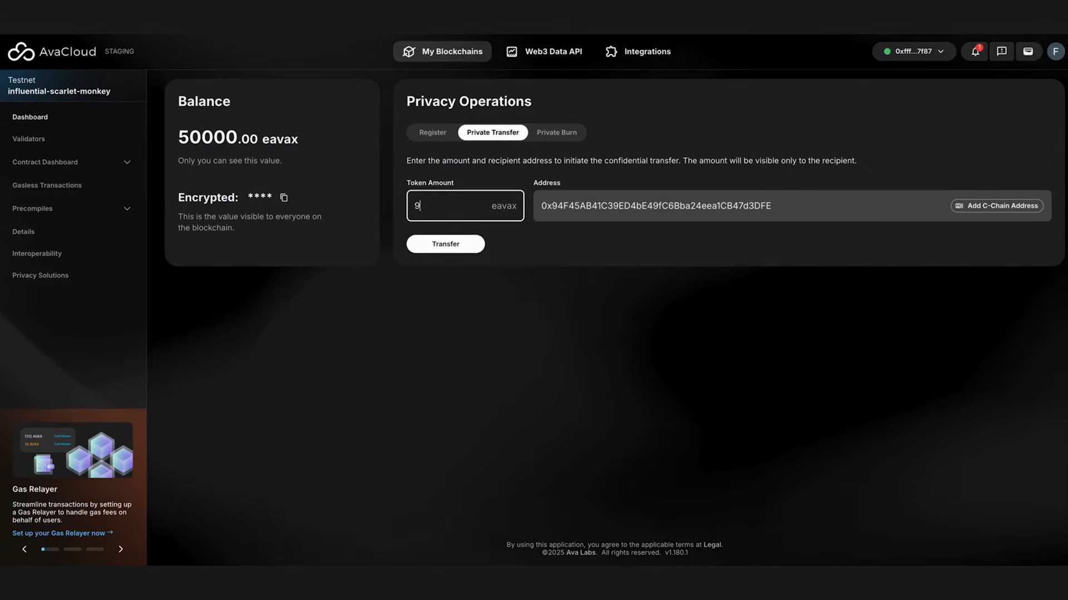
pyautogui.write('5.34')
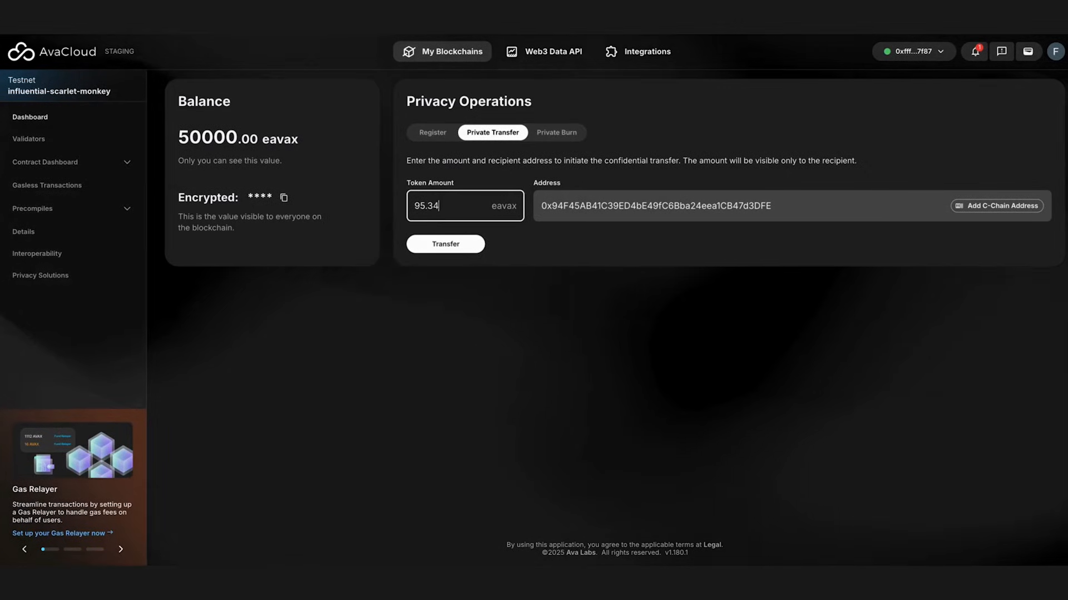
pyautogui.click(445, 244)
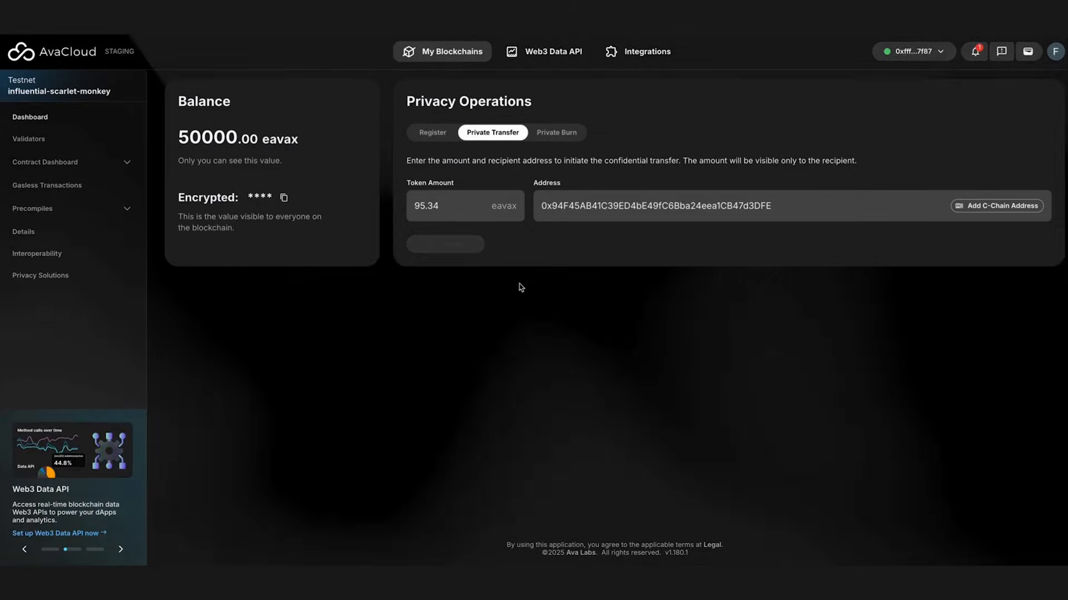
pyautogui.click(445, 243)
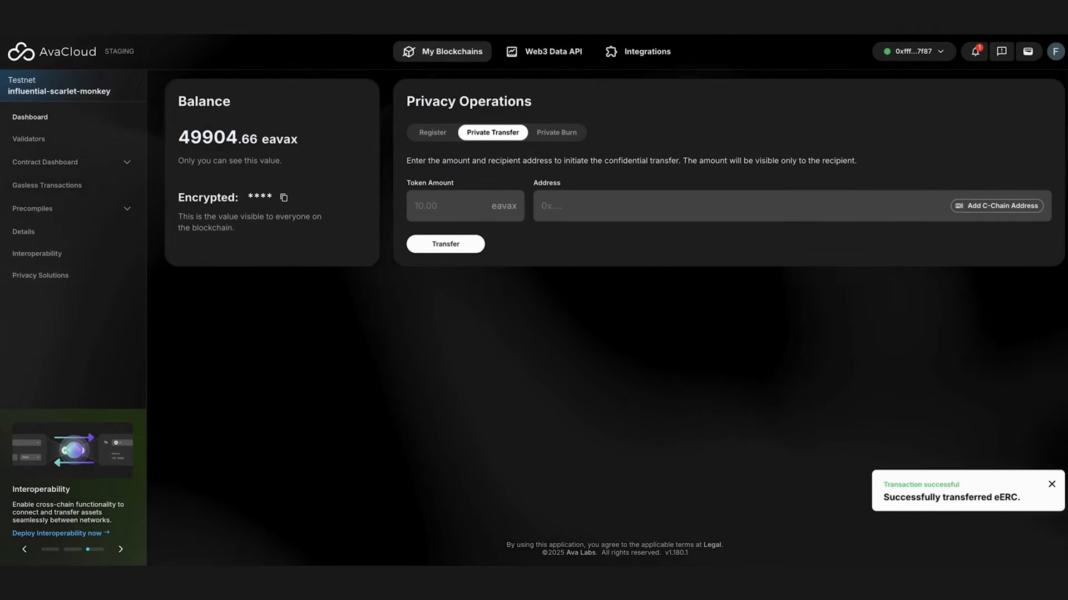
pyautogui.click(912, 51)
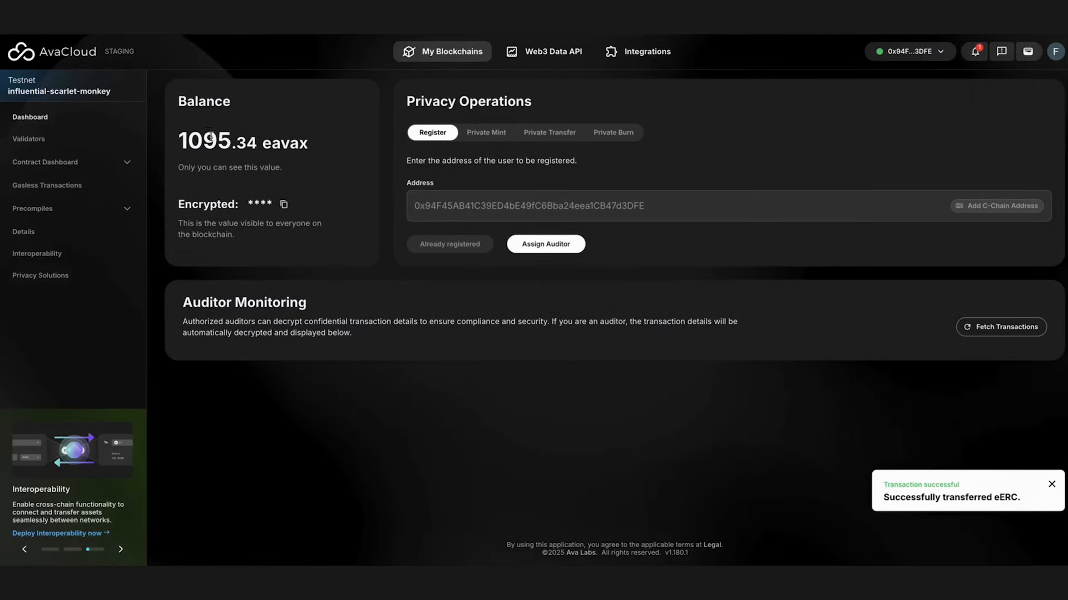
# - Refresh the auditor transaction list to show the 95.34 eavax transfer, then bring up Private Burn
pyautogui.click(1000, 327)
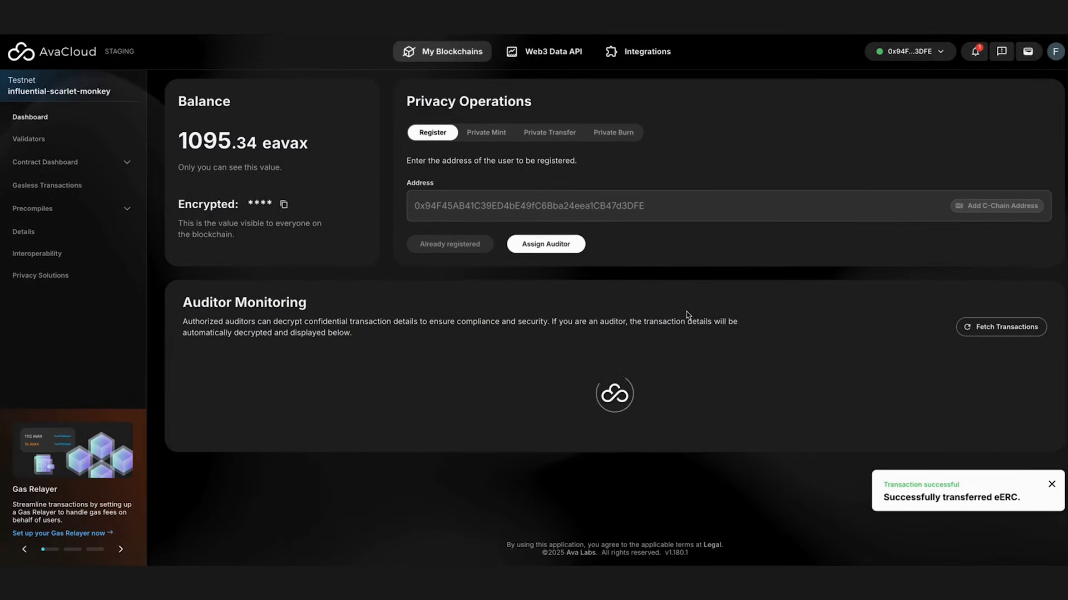
pyautogui.click(1000, 327)
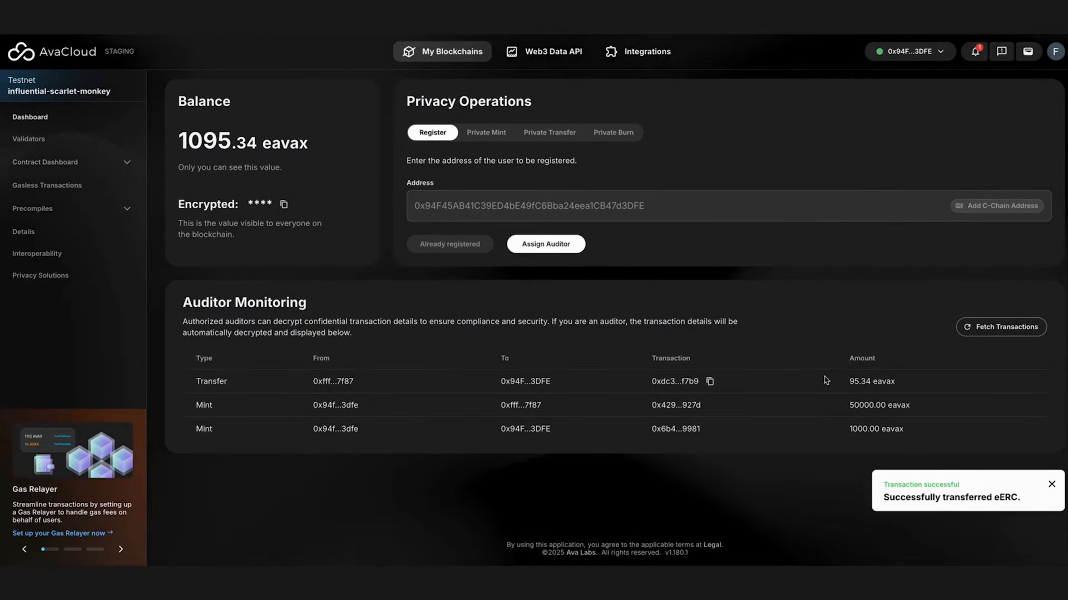
pyautogui.click(1051, 484)
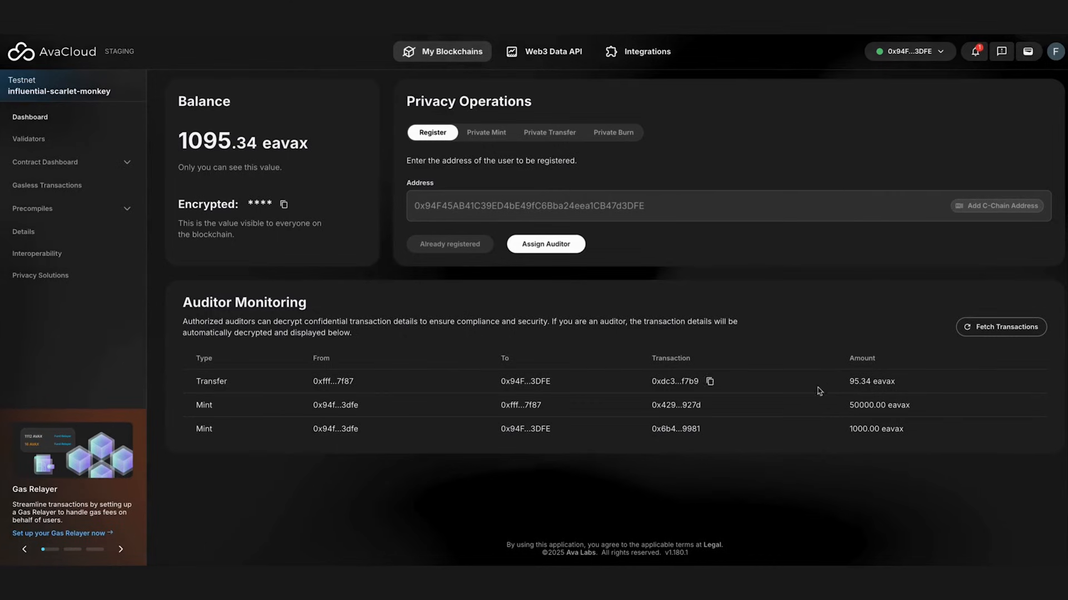
pyautogui.click(612, 132)
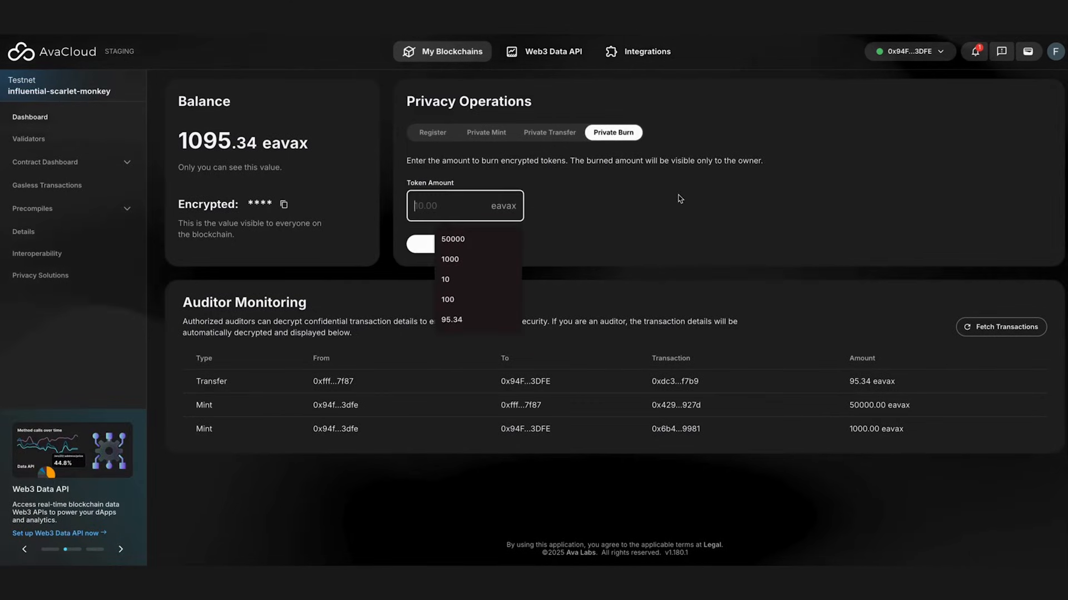
# - Privately burn 5.34 eavax with wallet approval, dropping the balance to 1090.00, and return to Register
pyautogui.write('5')
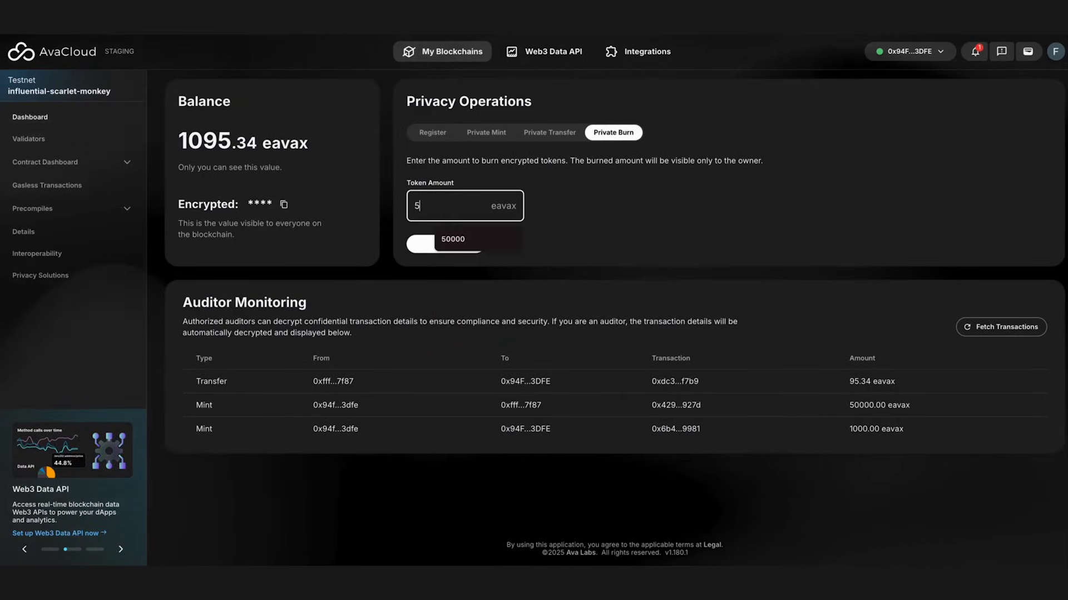
pyautogui.click(445, 244)
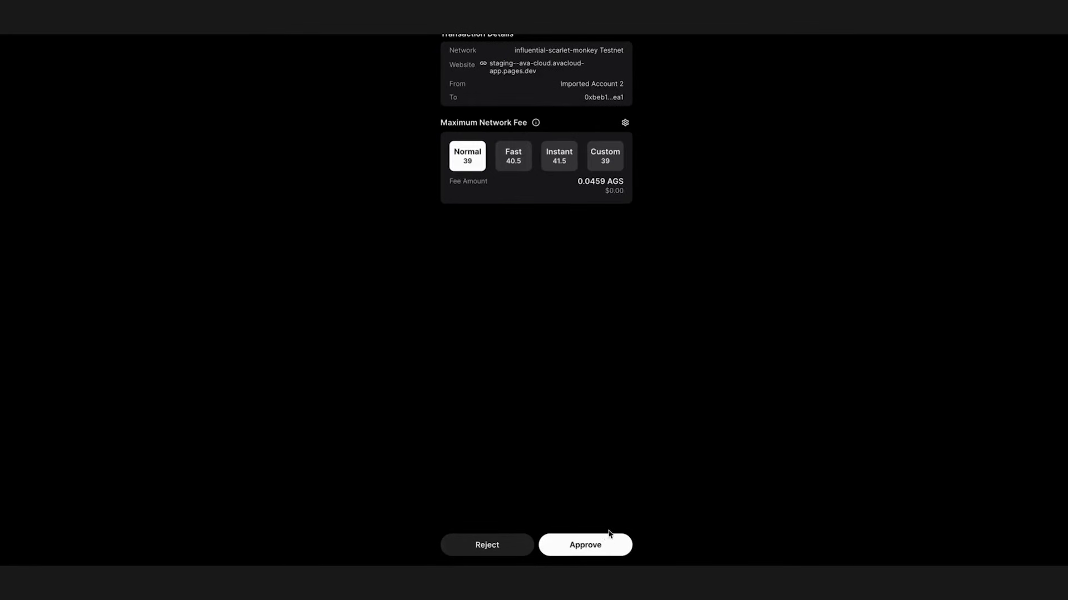
pyautogui.click(583, 545)
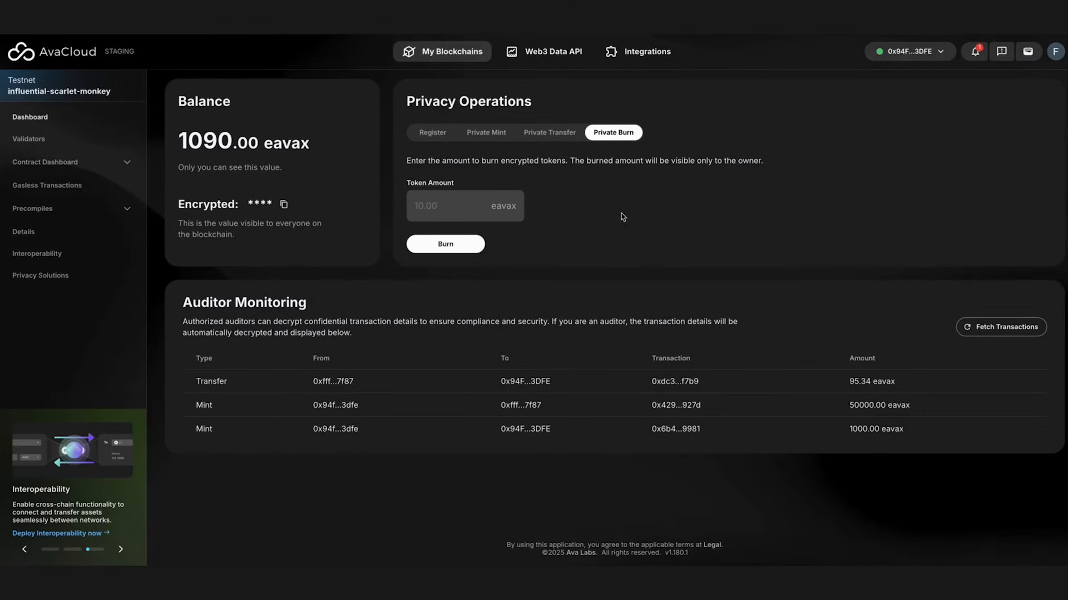
pyautogui.click(433, 132)
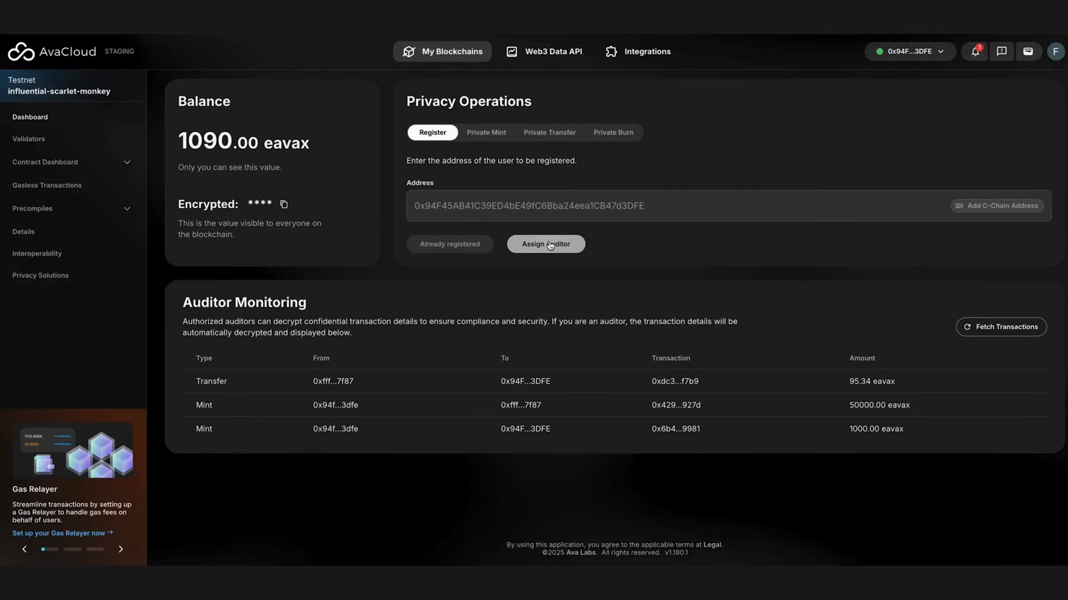
# - Assign Imported Account 3 (ending 7f87) as the eavax token's new auditor and confirm
pyautogui.click(545, 244)
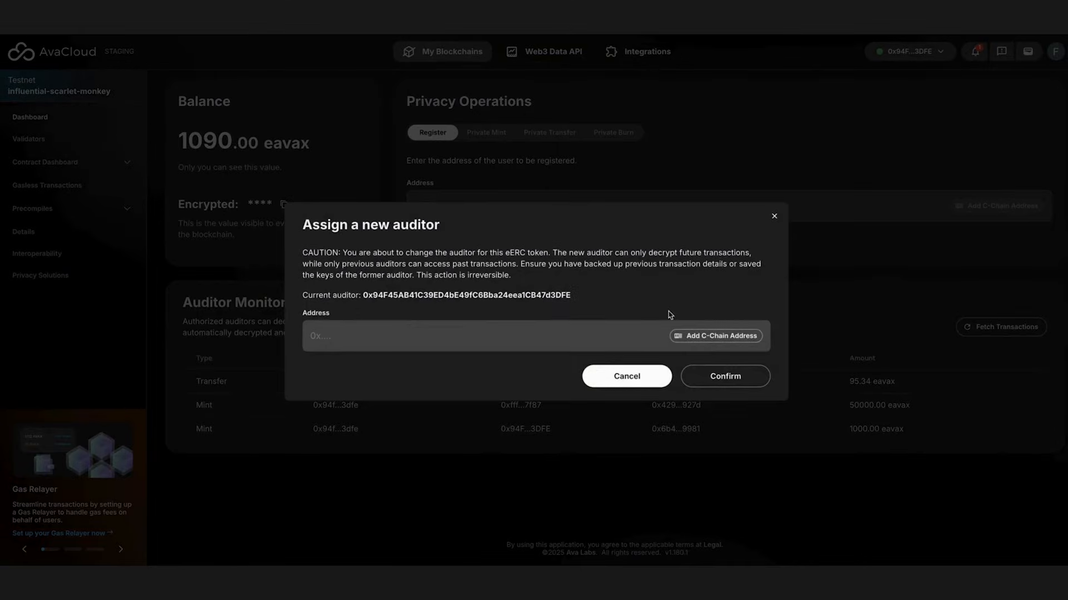
pyautogui.click(716, 335)
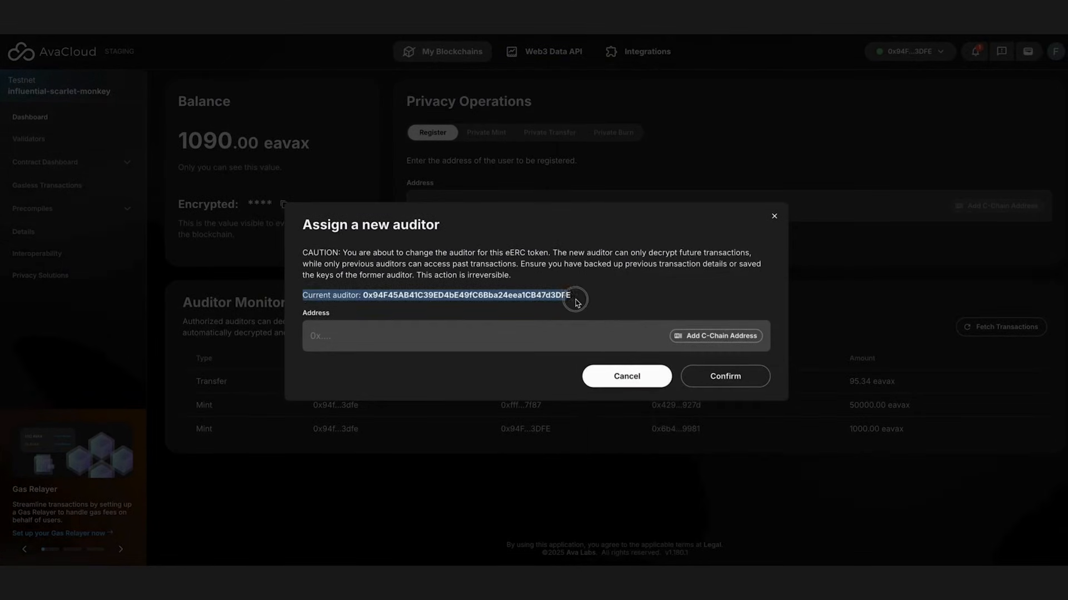
pyautogui.click(715, 336)
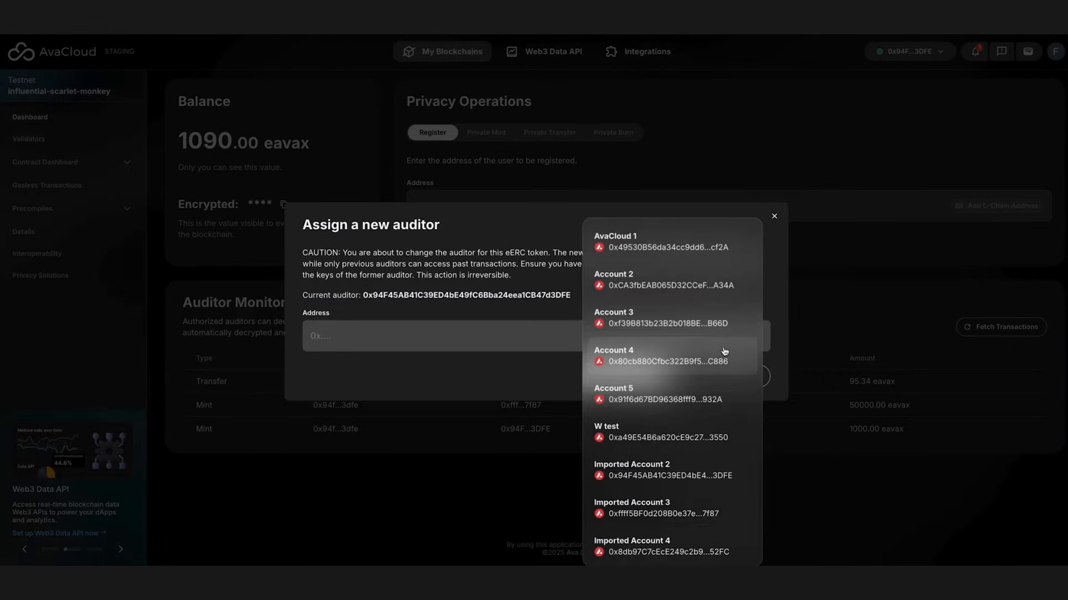
pyautogui.click(657, 508)
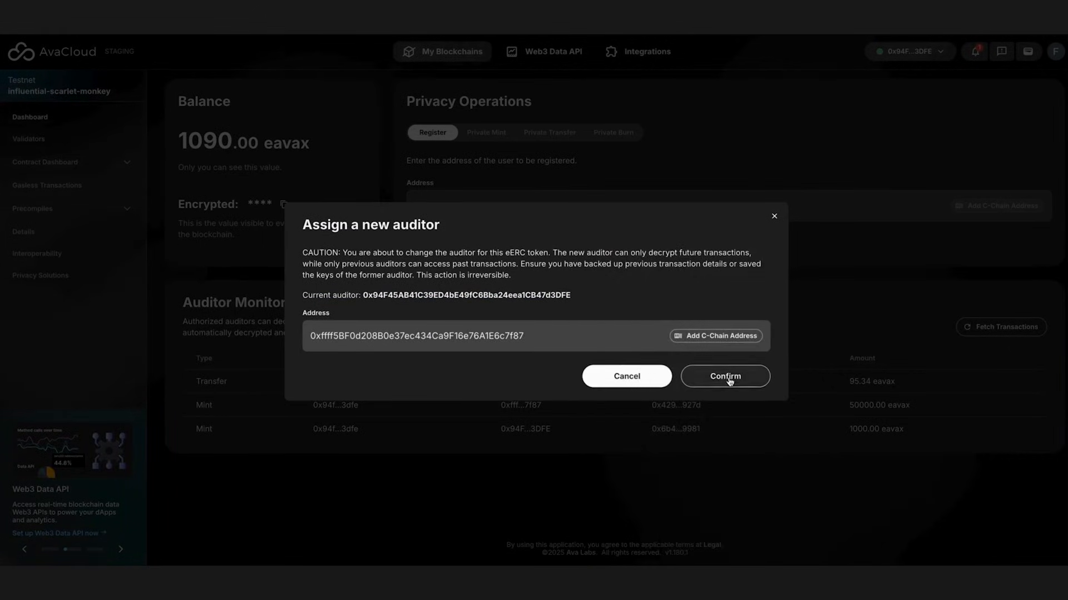
pyautogui.click(724, 377)
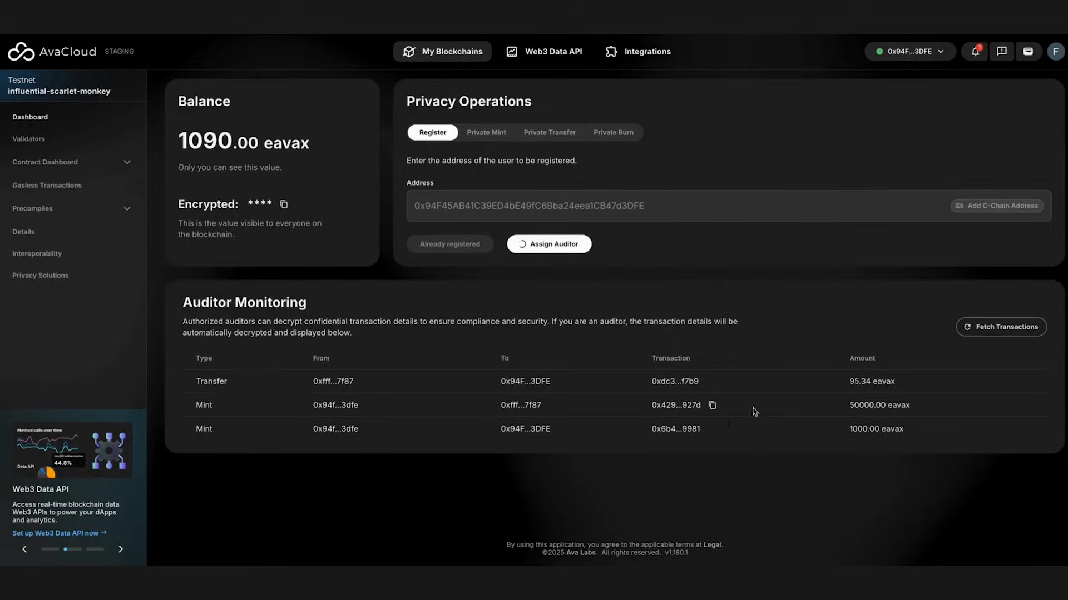
# - Approve the auditor change in the wallet and refresh the list, now showing the 5.34 burn
pyautogui.click(547, 244)
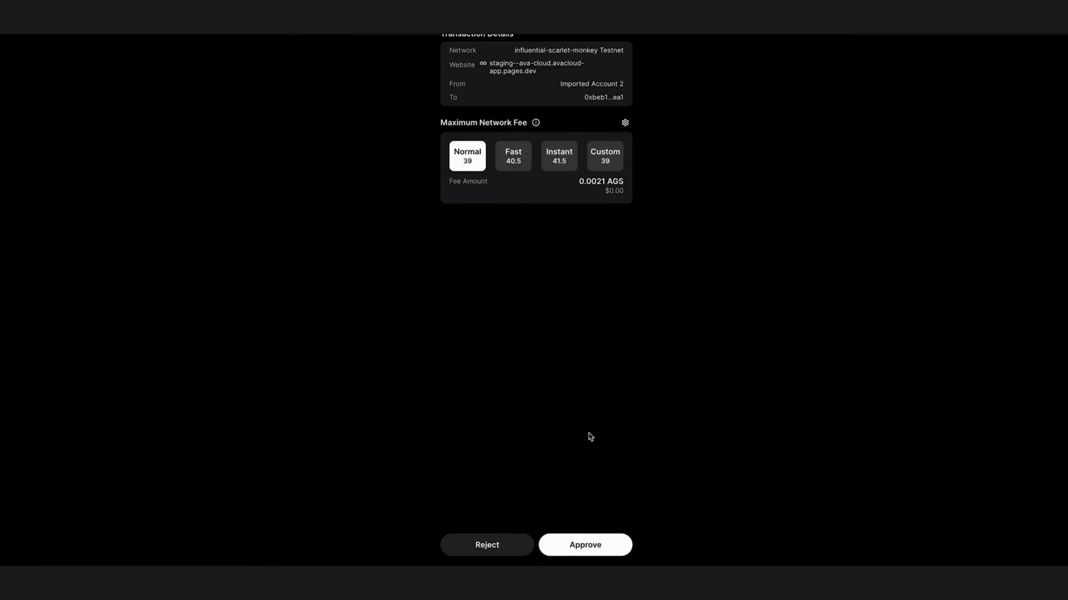
pyautogui.click(584, 545)
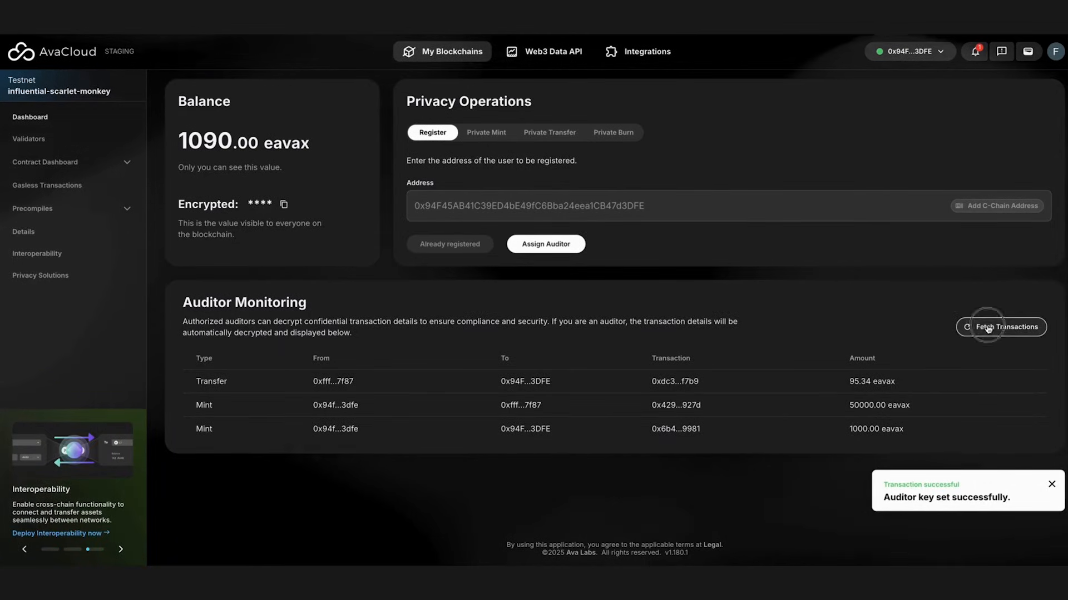
pyautogui.click(1001, 327)
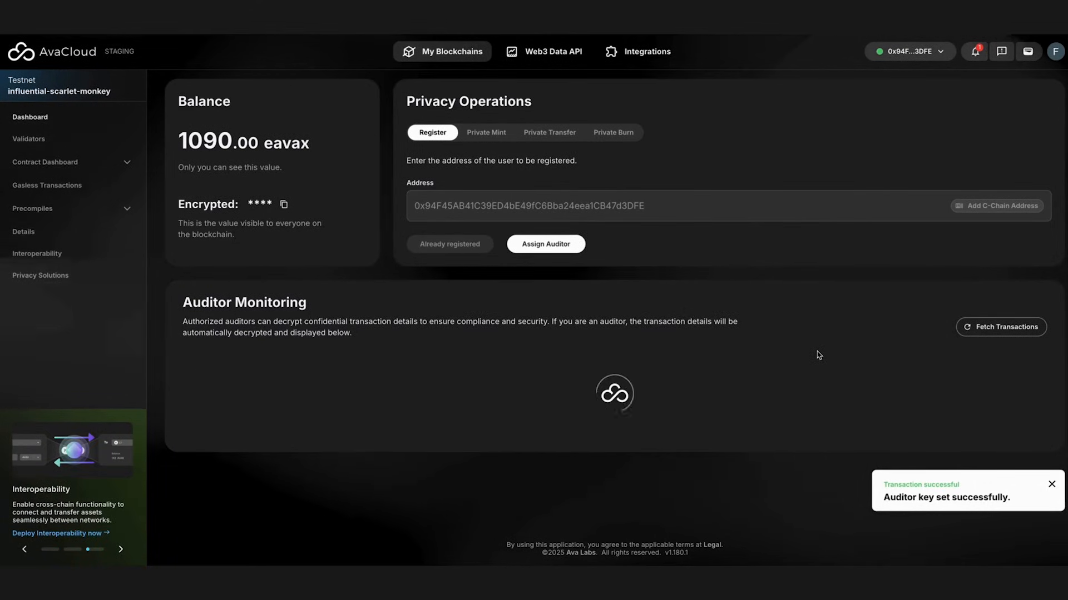
pyautogui.click(1000, 327)
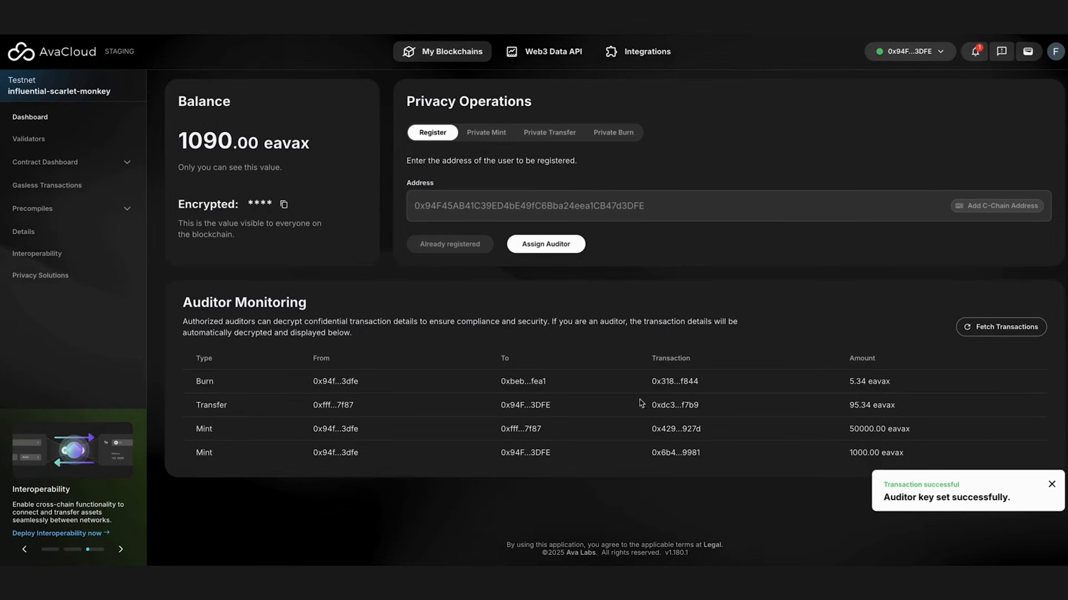
# - Set up a private transfer of 99 eavax to Imported Account 3 (ending 7f87)
pyautogui.click(486, 132)
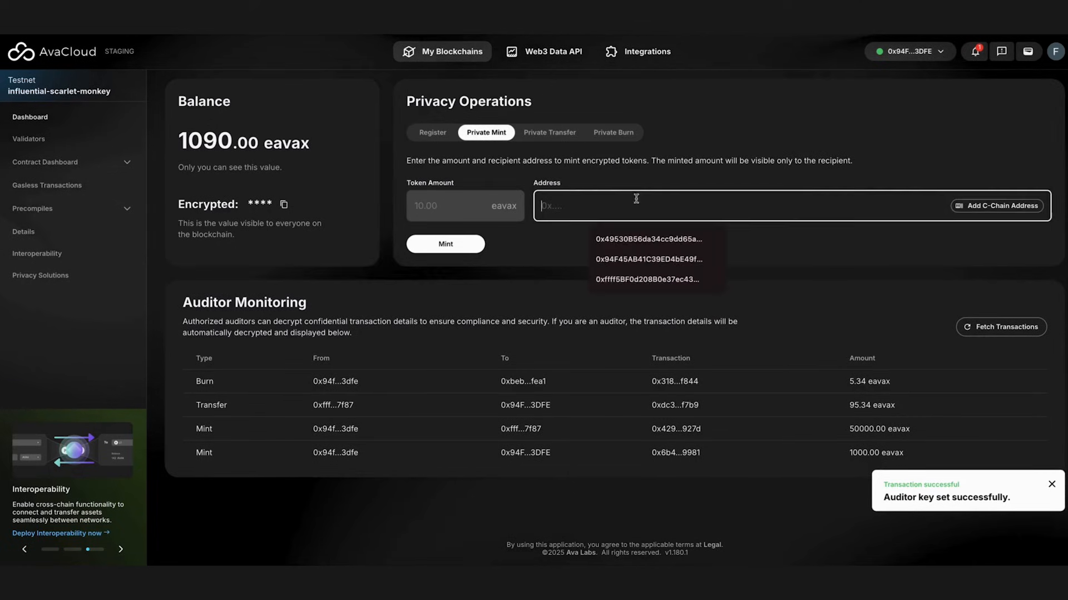
pyautogui.click(548, 132)
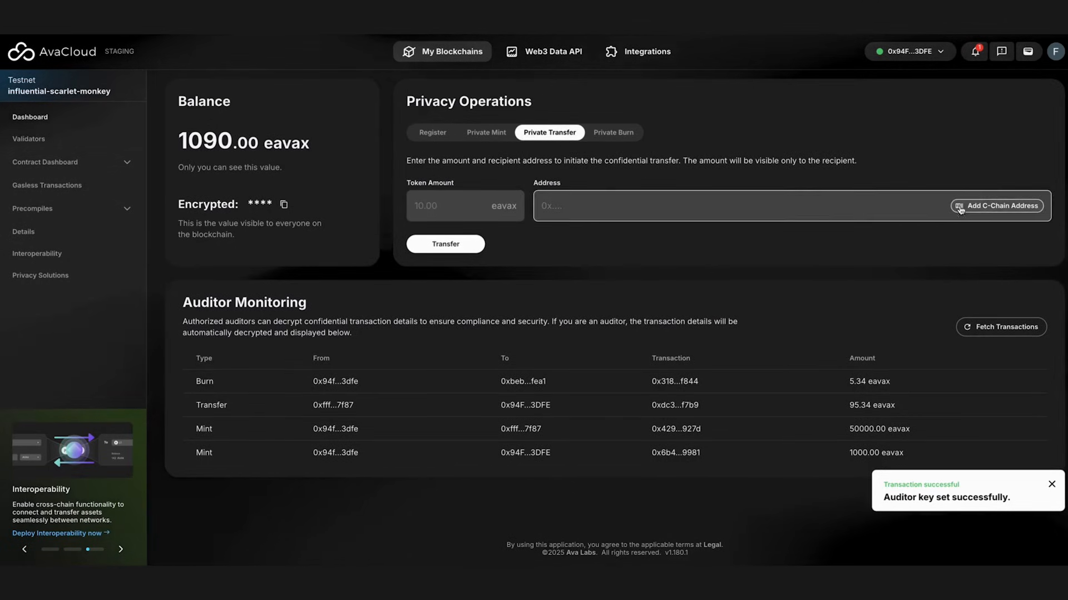
pyautogui.click(997, 206)
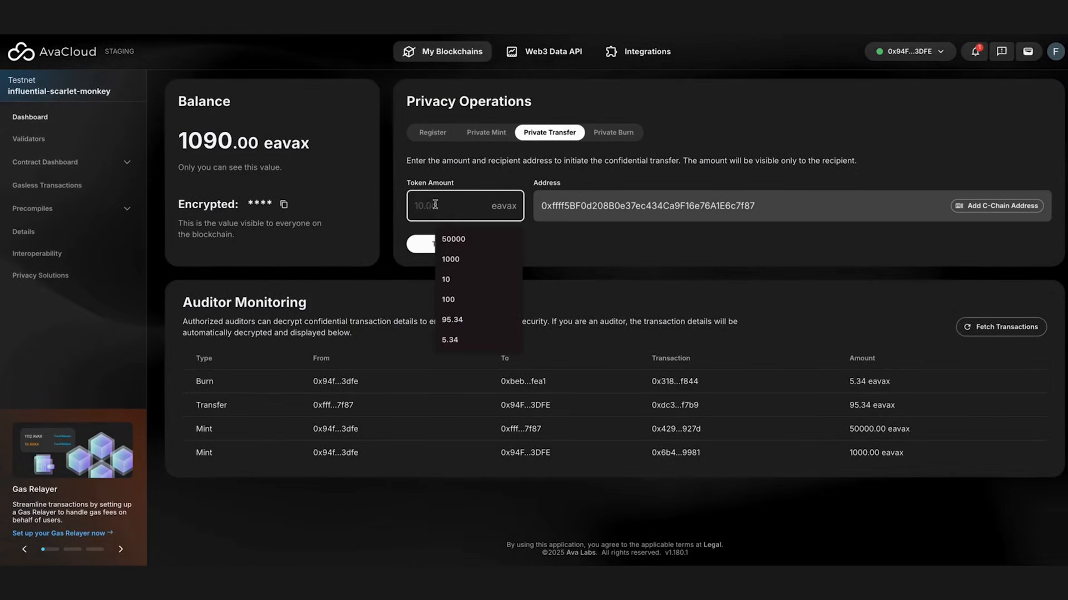
pyautogui.write('9')
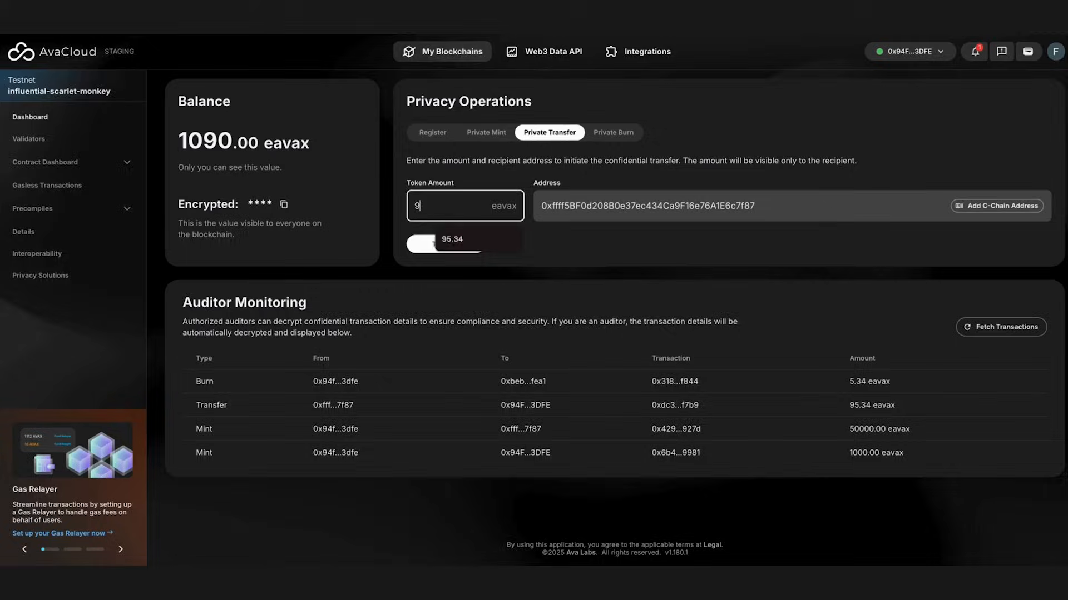
pyautogui.write('9')
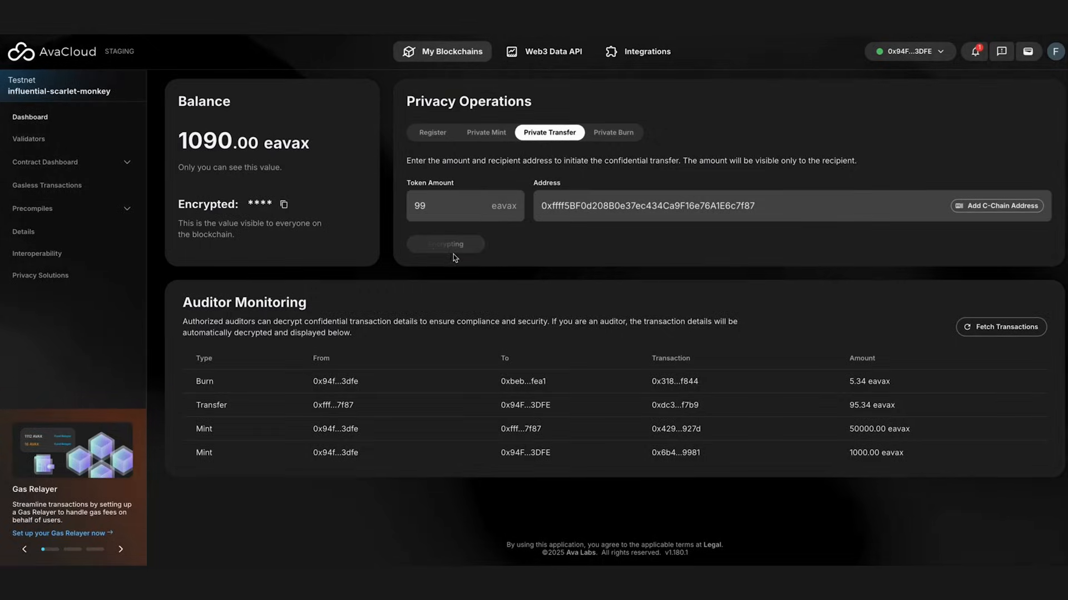
# - Submit and approve the 99 eavax transfer, leaving 991.00, and refresh the auditor list
pyautogui.click(445, 244)
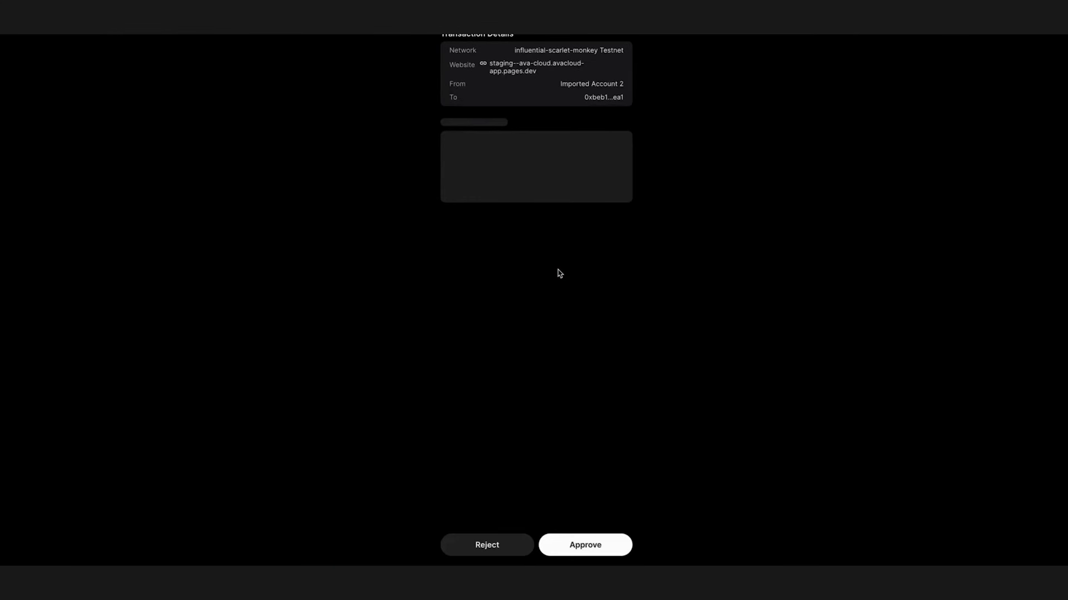
pyautogui.click(584, 545)
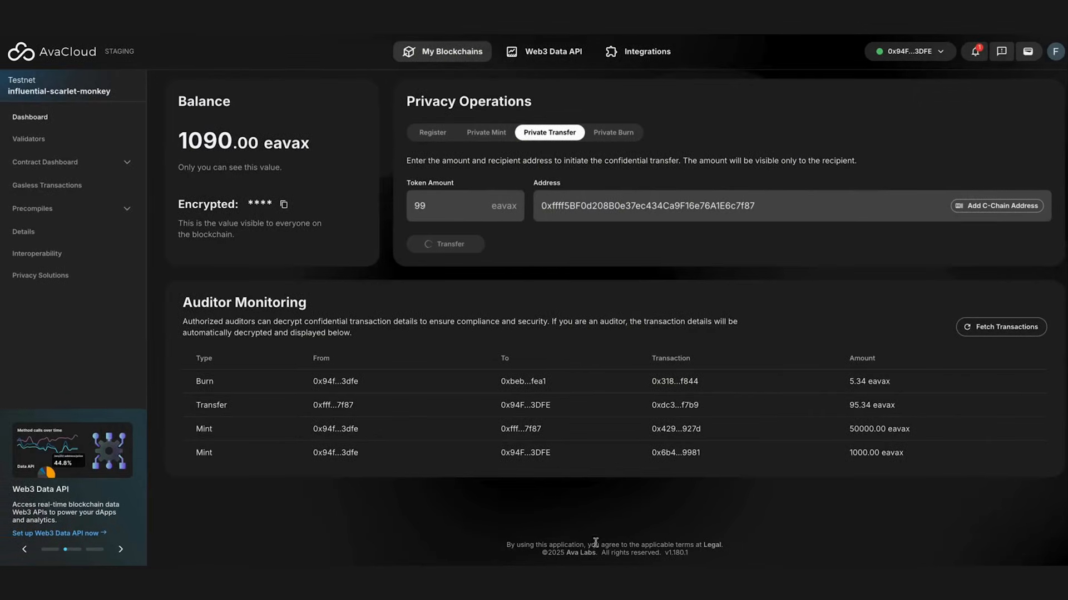
pyautogui.click(444, 244)
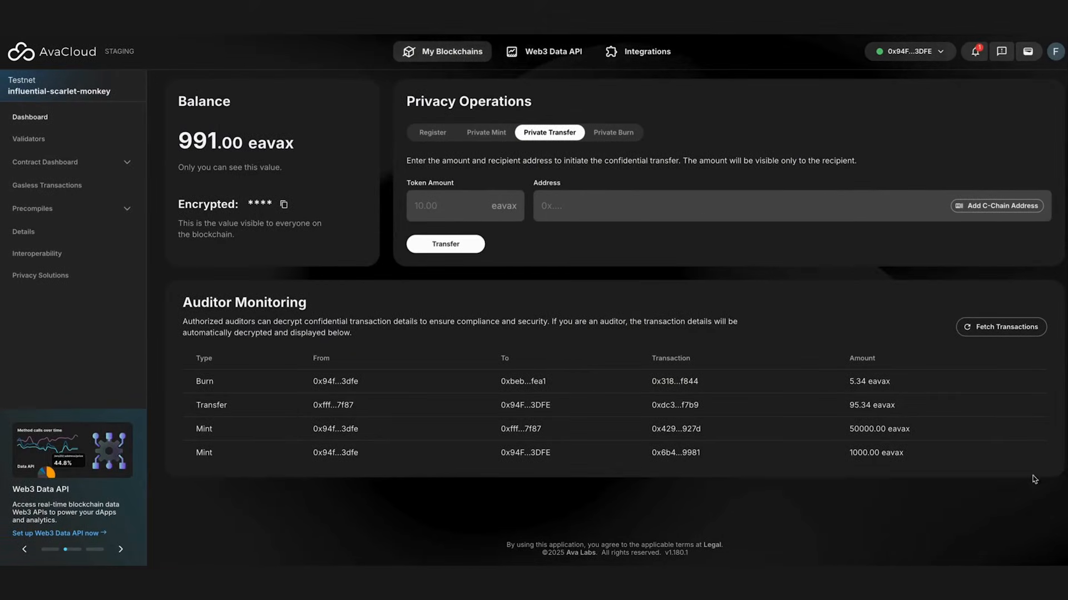
pyautogui.click(999, 327)
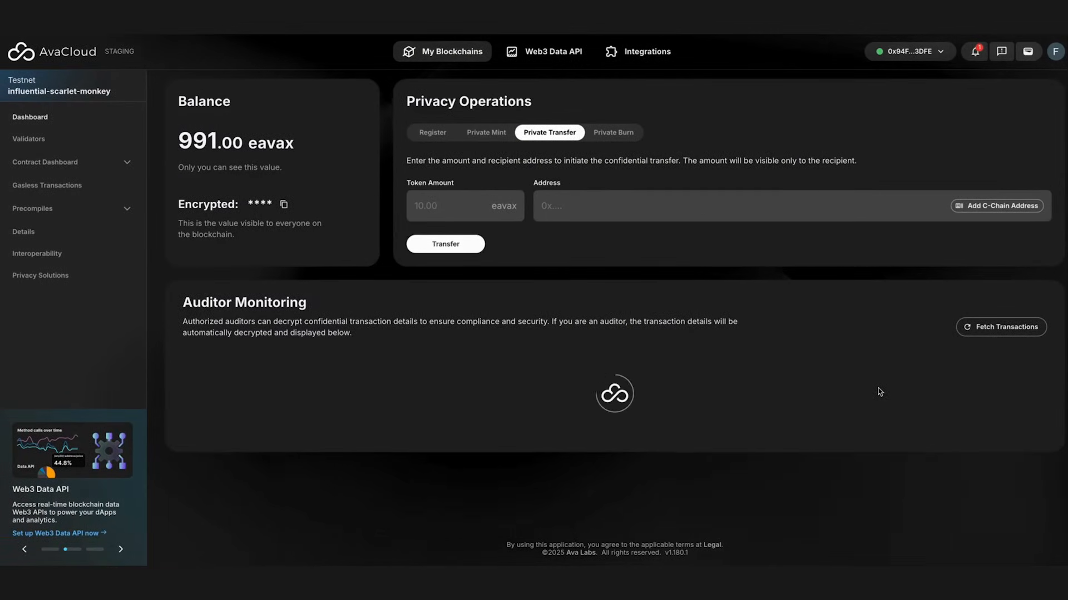
pyautogui.click(1000, 327)
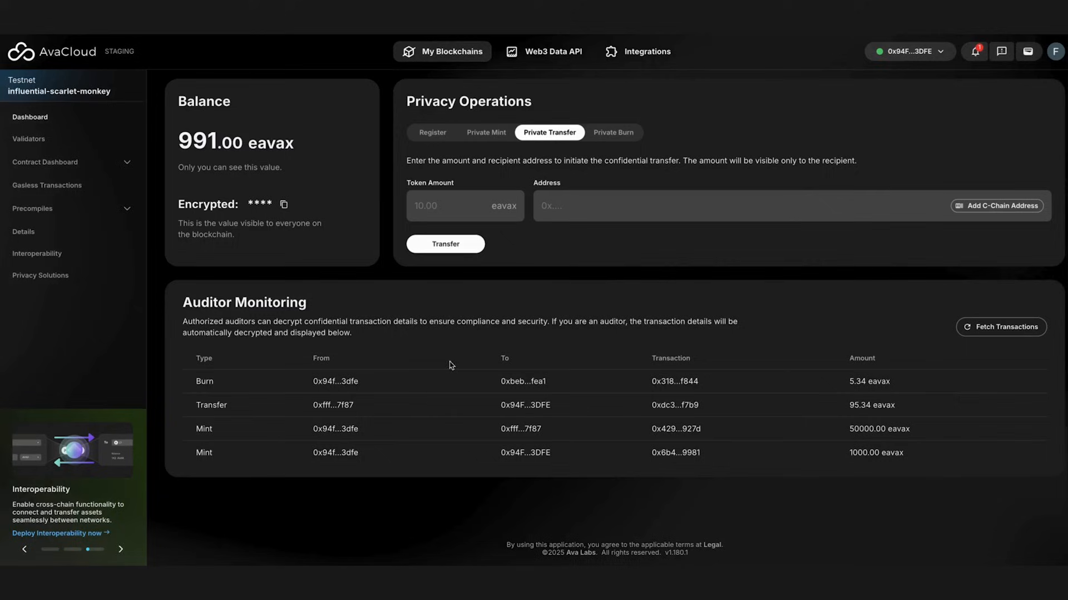
# - Switch the wallet to Imported Account 3 and fetch its auditor view showing only the 99.00 transfer
pyautogui.click(908, 51)
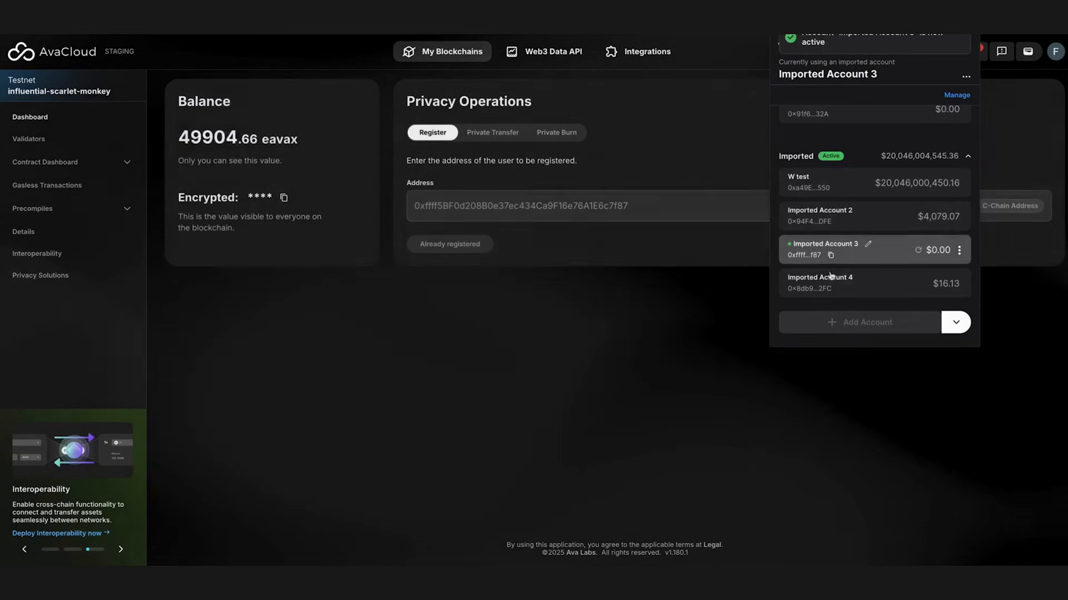
pyautogui.click(824, 249)
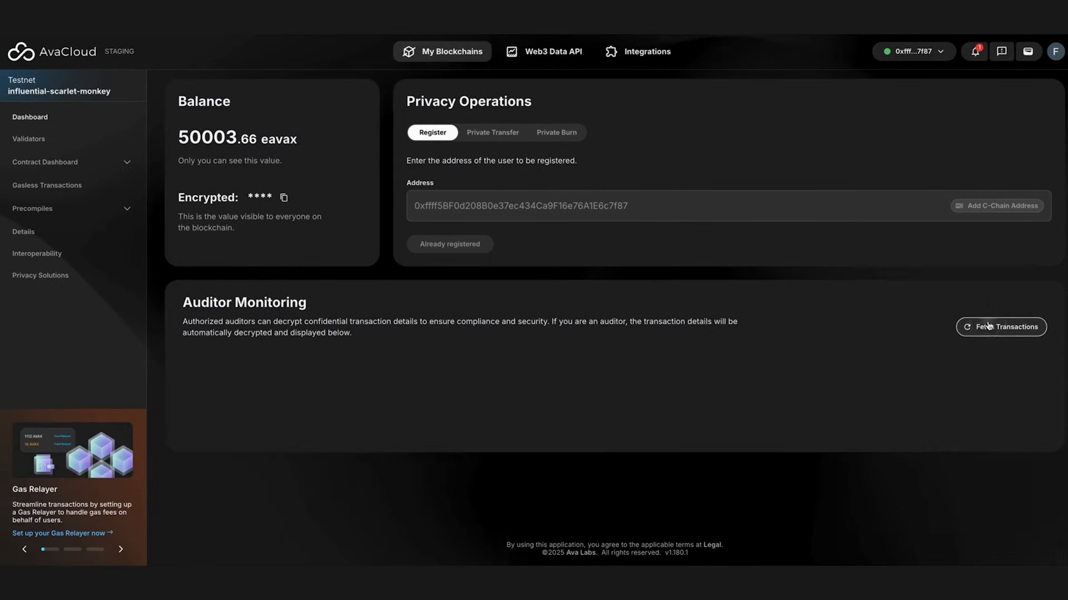
pyautogui.click(1000, 327)
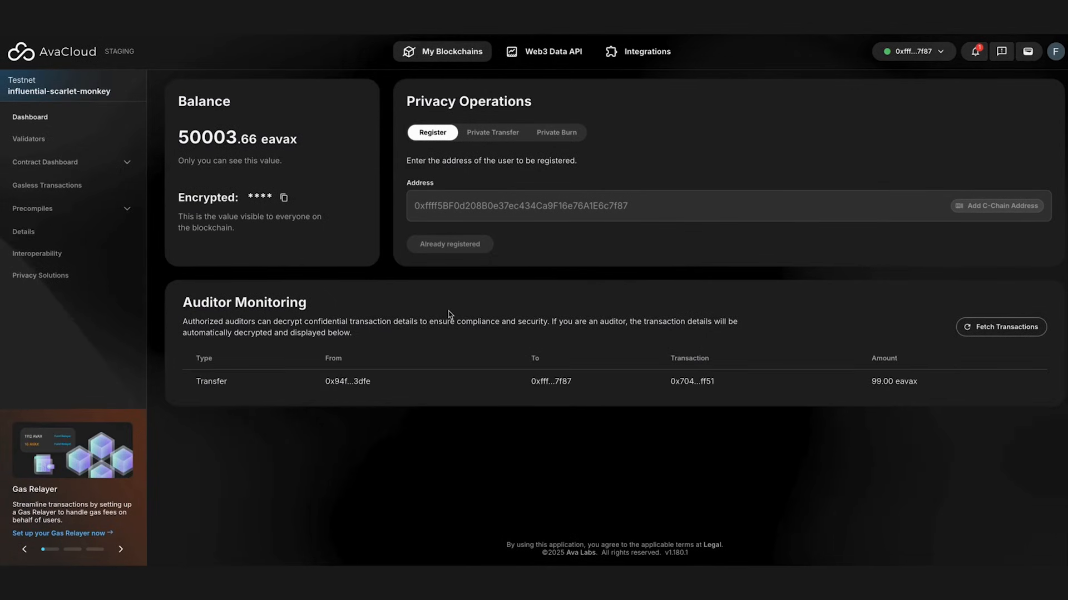
pyautogui.moveTo(416, 374)
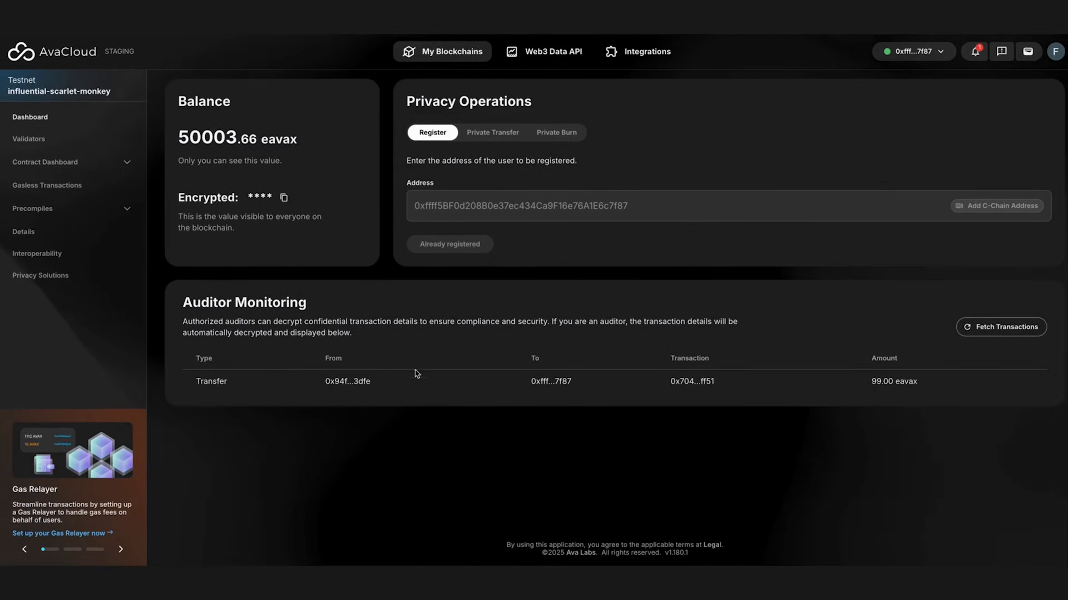
pyautogui.moveTo(411, 384)
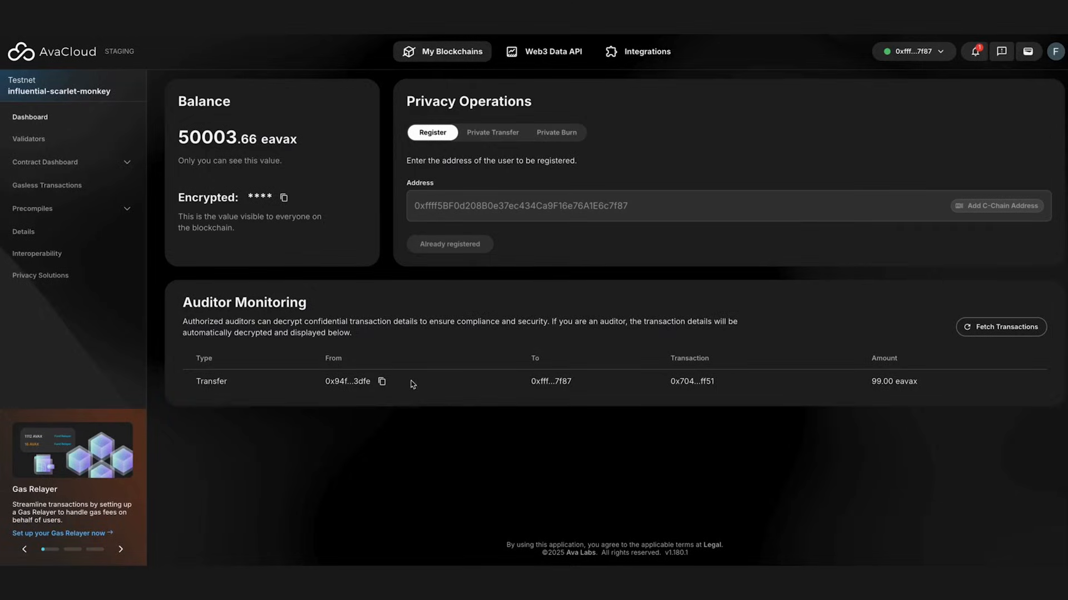